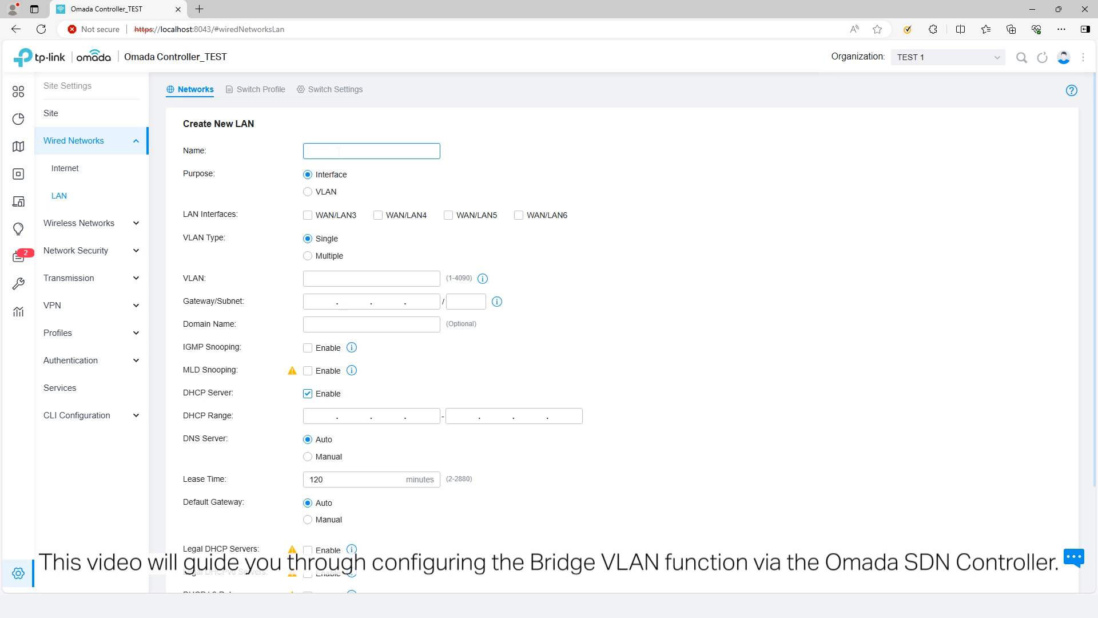
Assign the PPSK Bridge profile to the new wireless network and apply it
text(VLAN Interface 20)
click(372, 278)
text(121-)
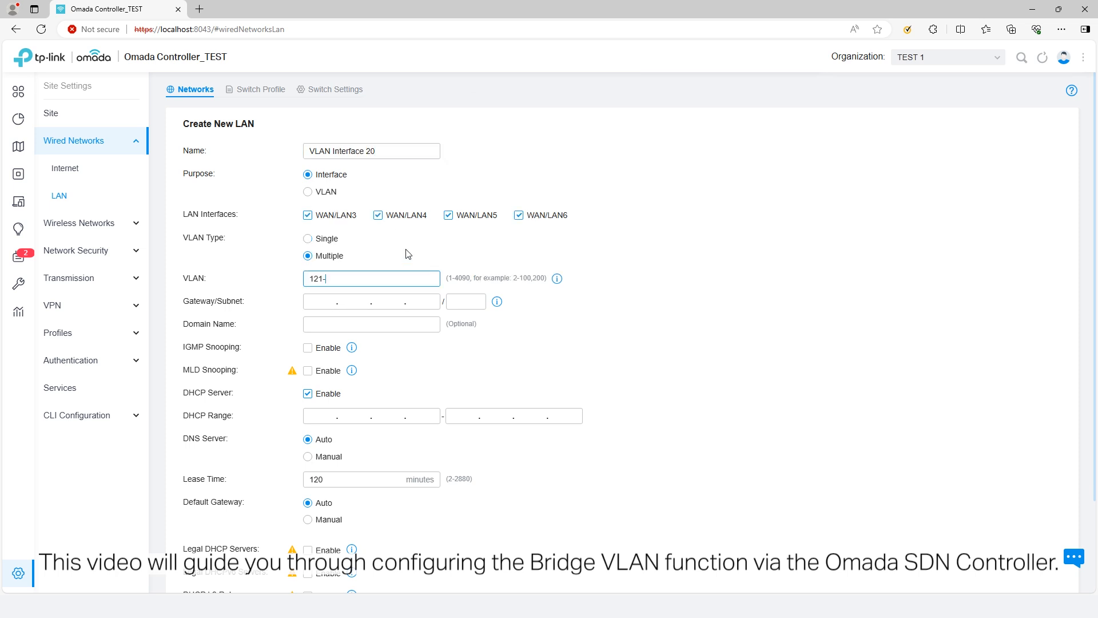
text(192.168.1)
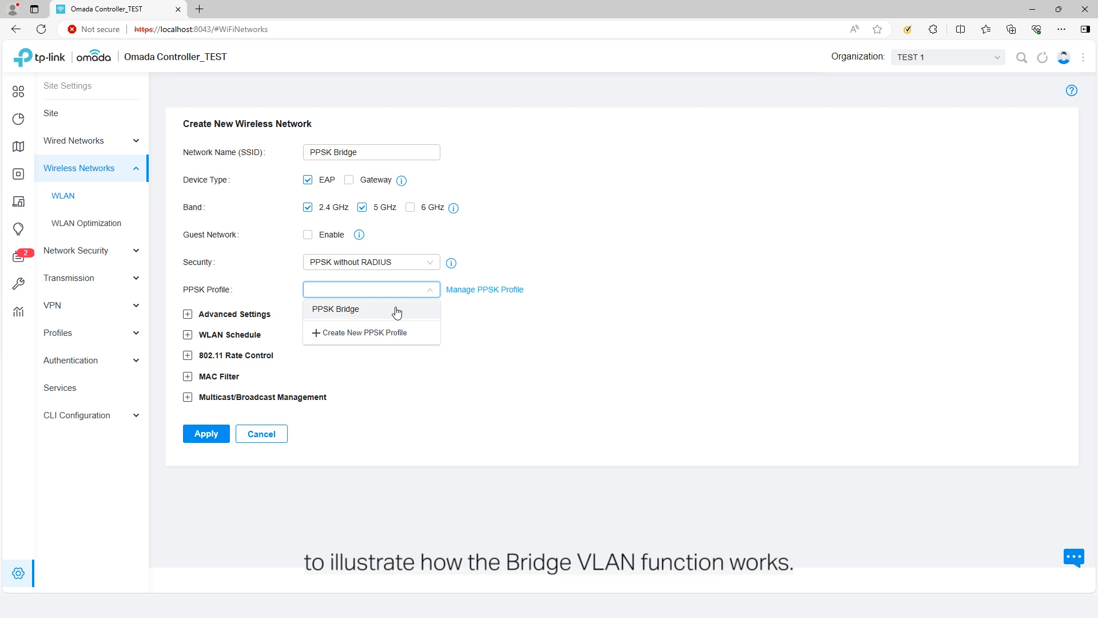
click(335, 309)
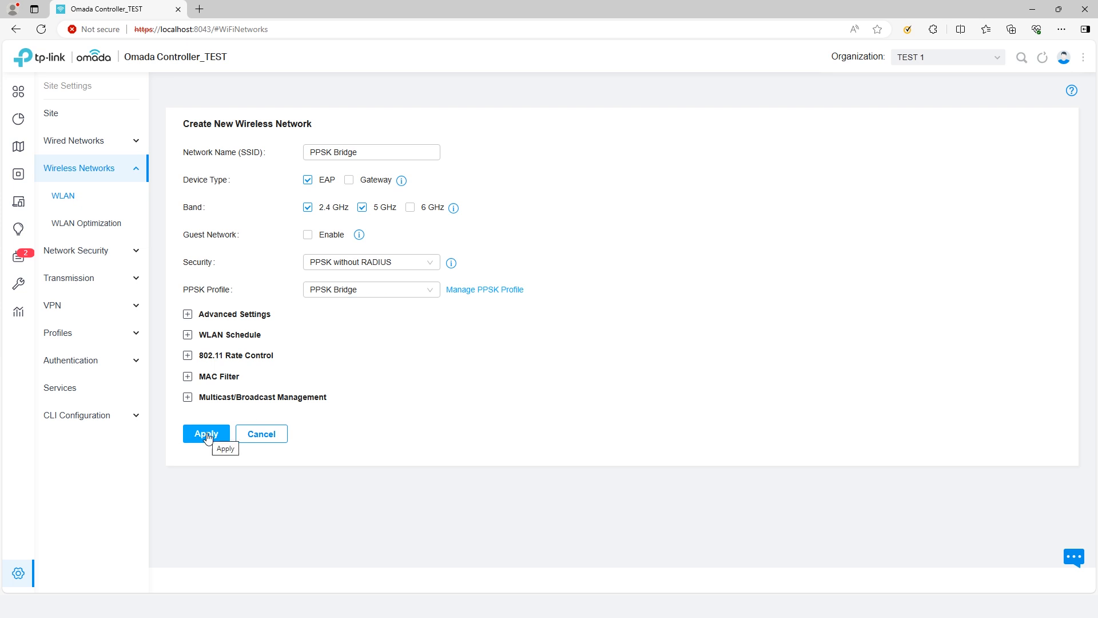
click(205, 434)
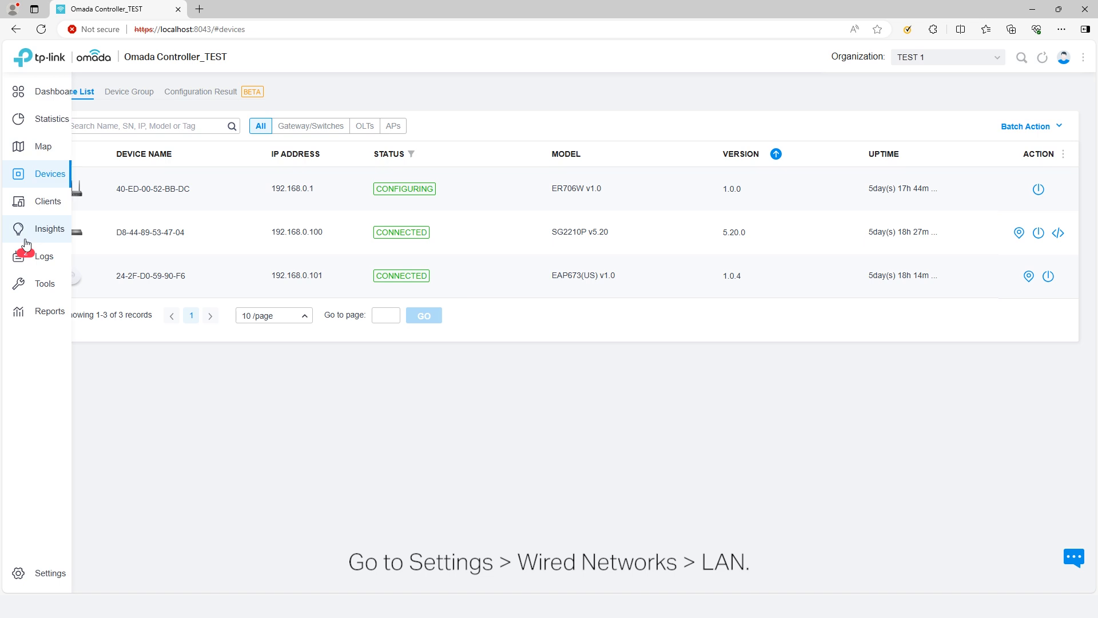
Start a new LAN named VLAN Interface 10 with multiple VLANs 101-120
click(17, 573)
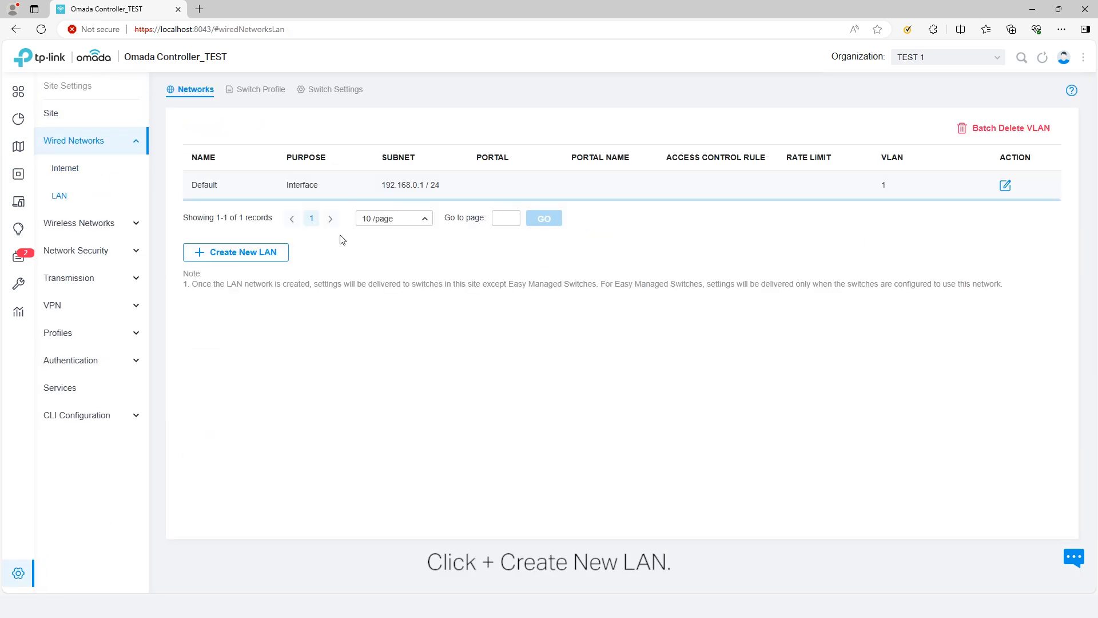
click(236, 251)
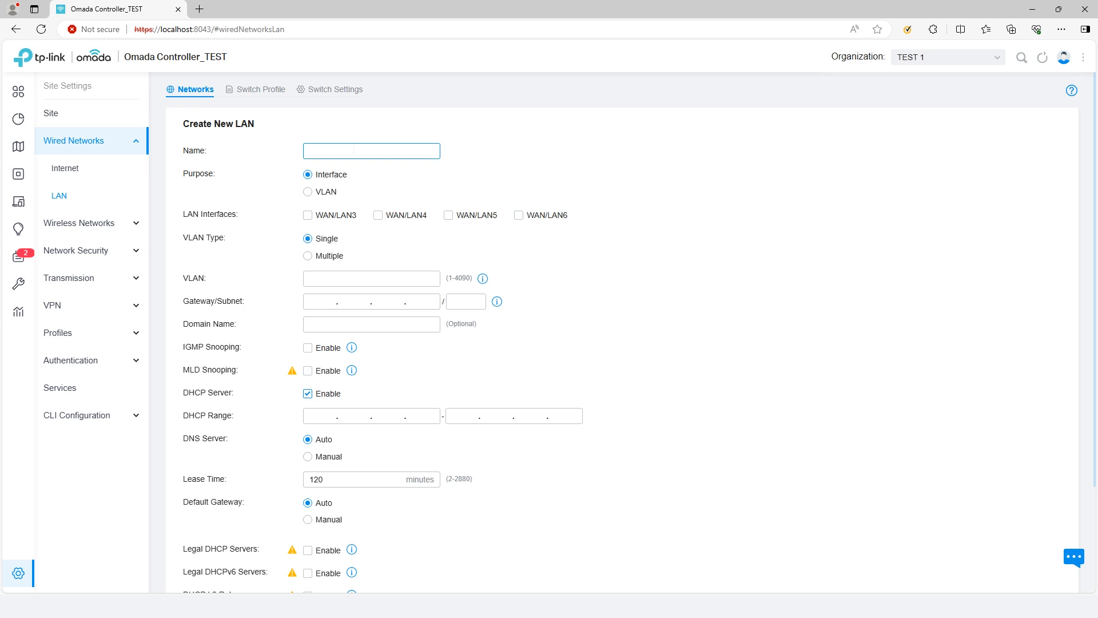
text(VLAN Interface 10)
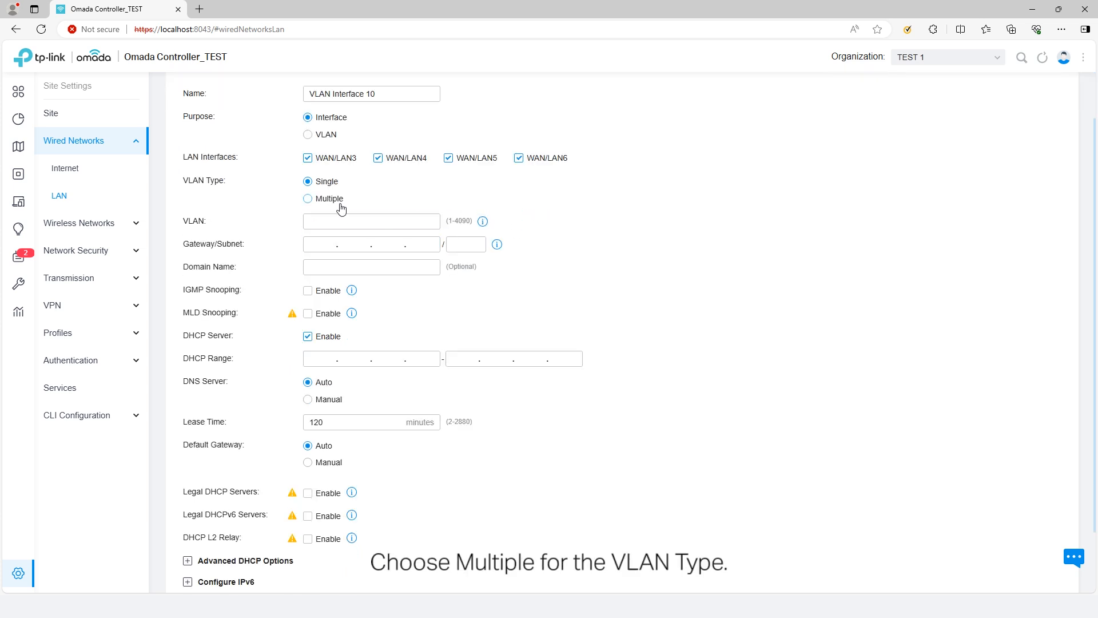
click(308, 198)
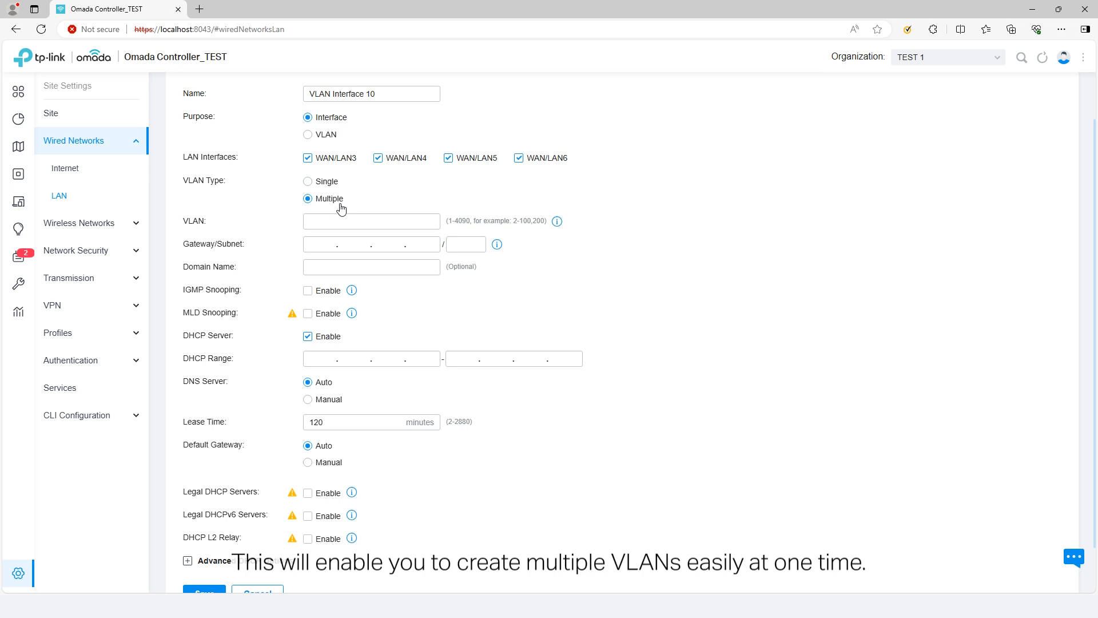
click(371, 221)
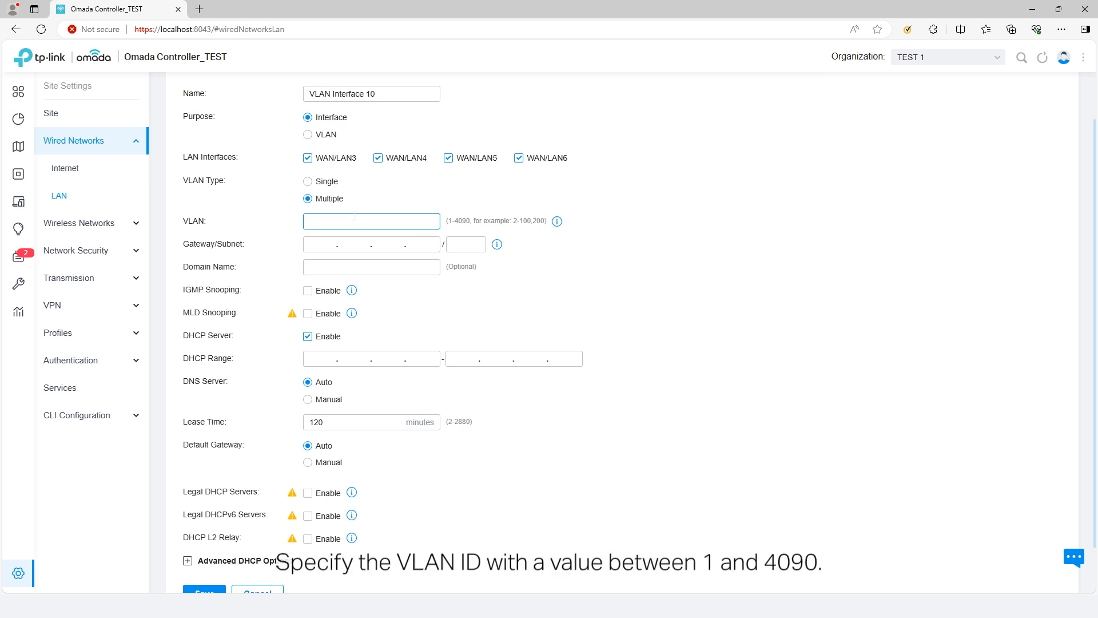
click(371, 221)
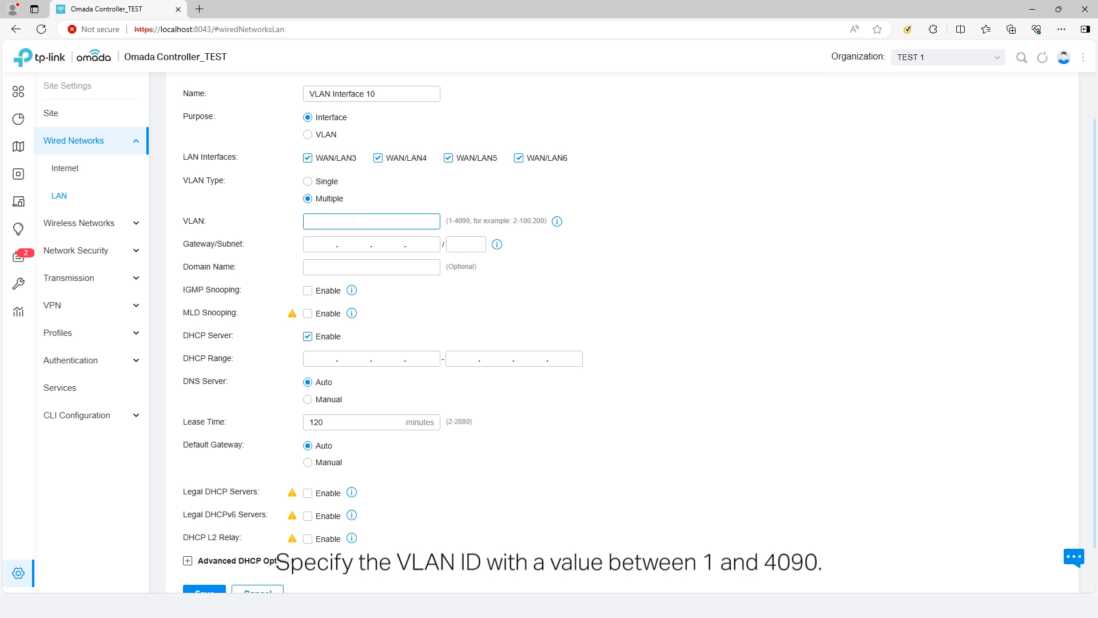
text(101-)
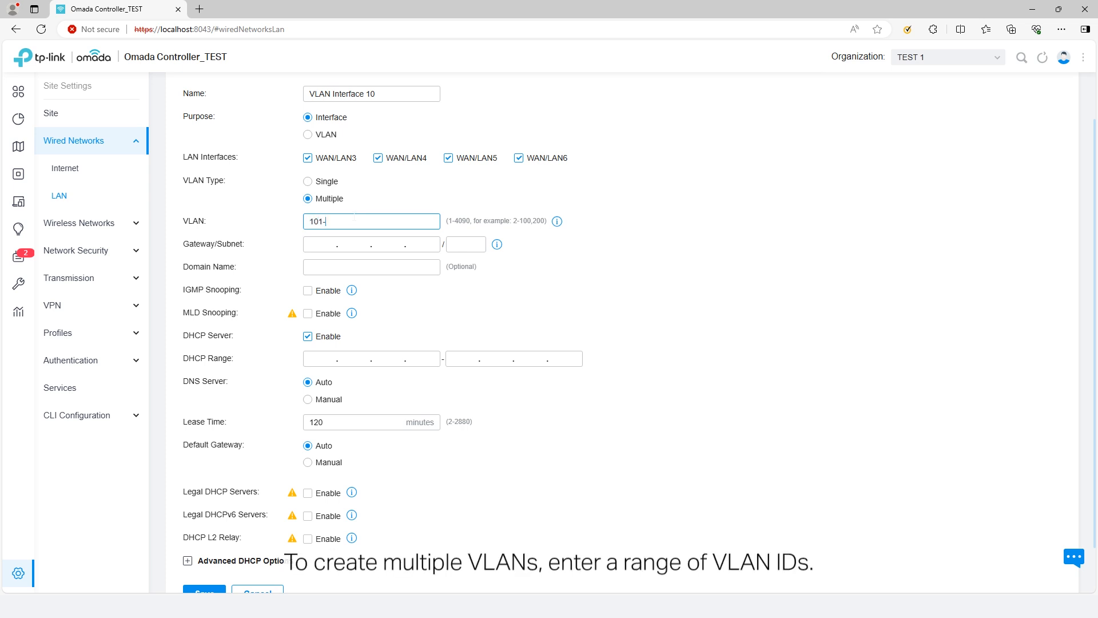
text(120)
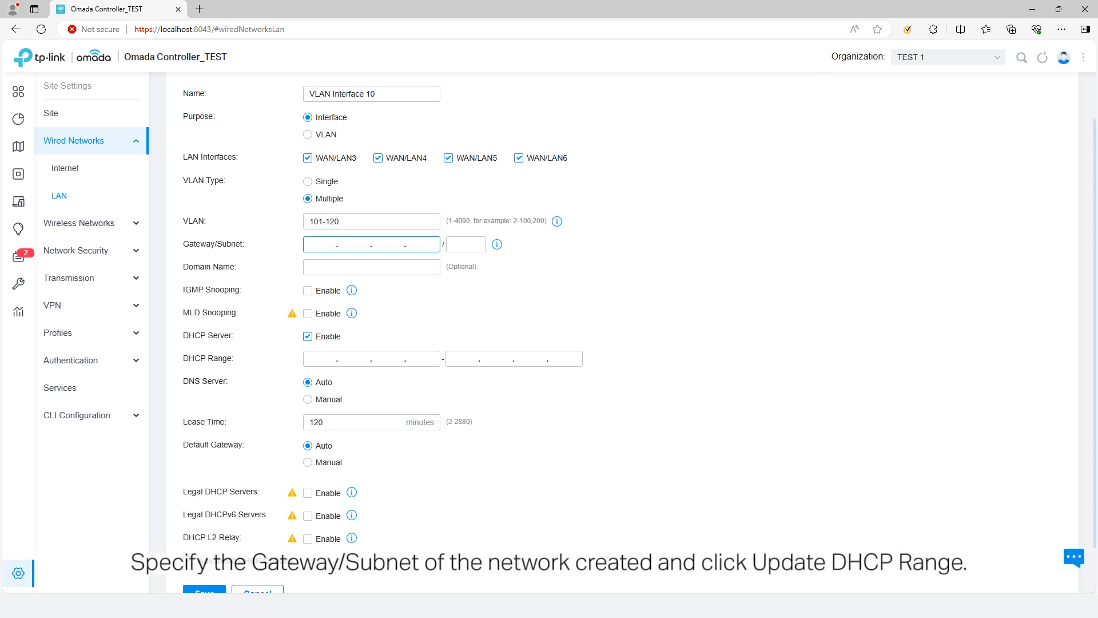
Set gateway 192.168.10.1/24 and fill the DHCP range from that subnet
text(192.168..)
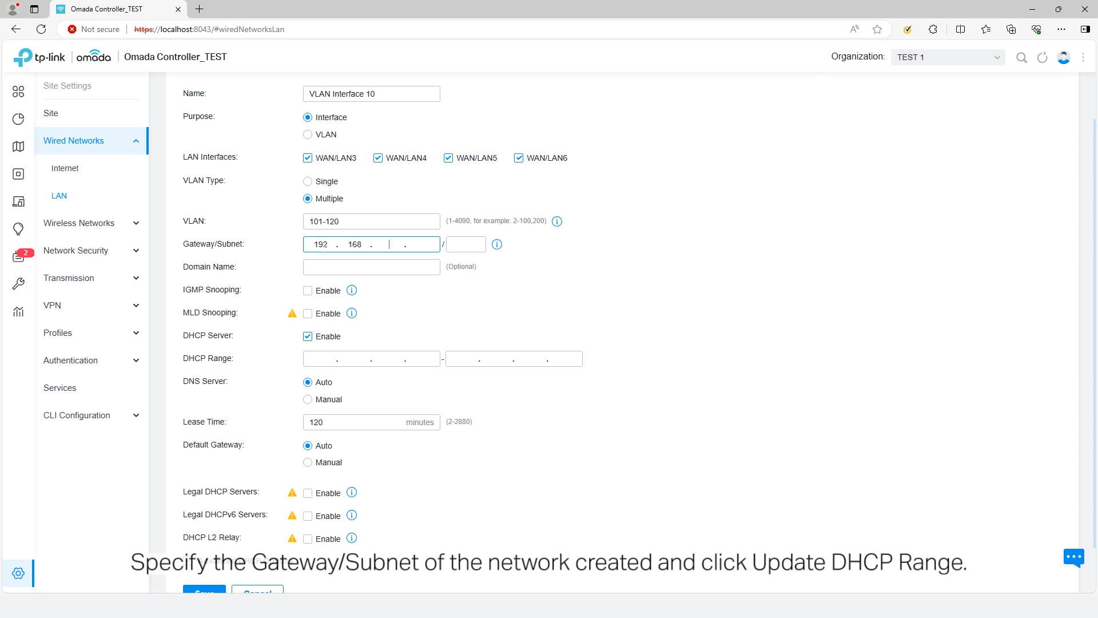
text(10.1)
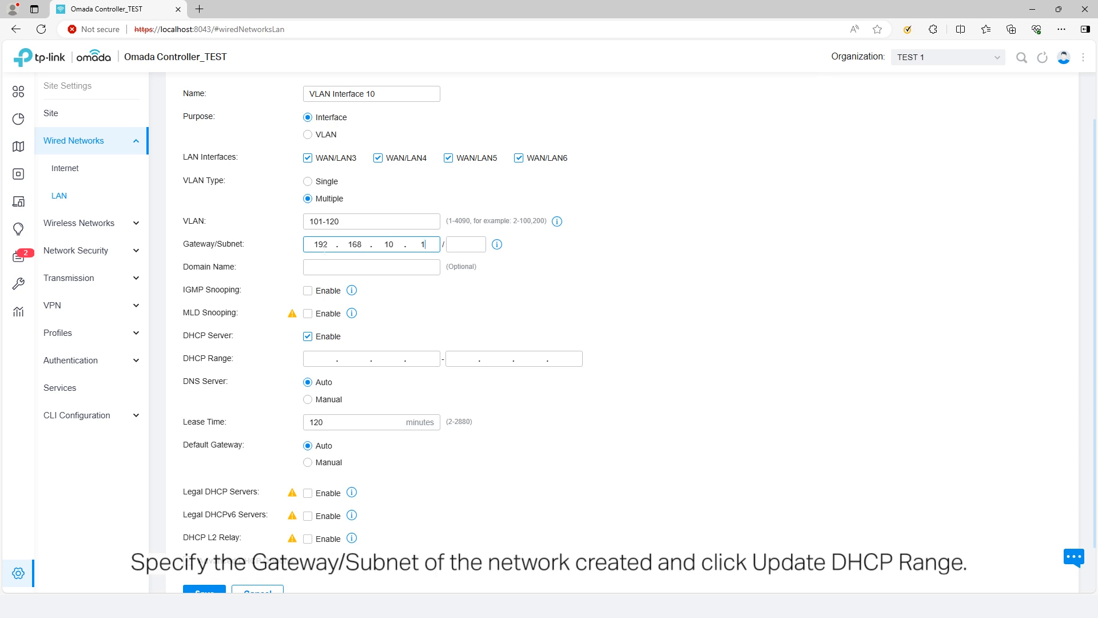
text(24)
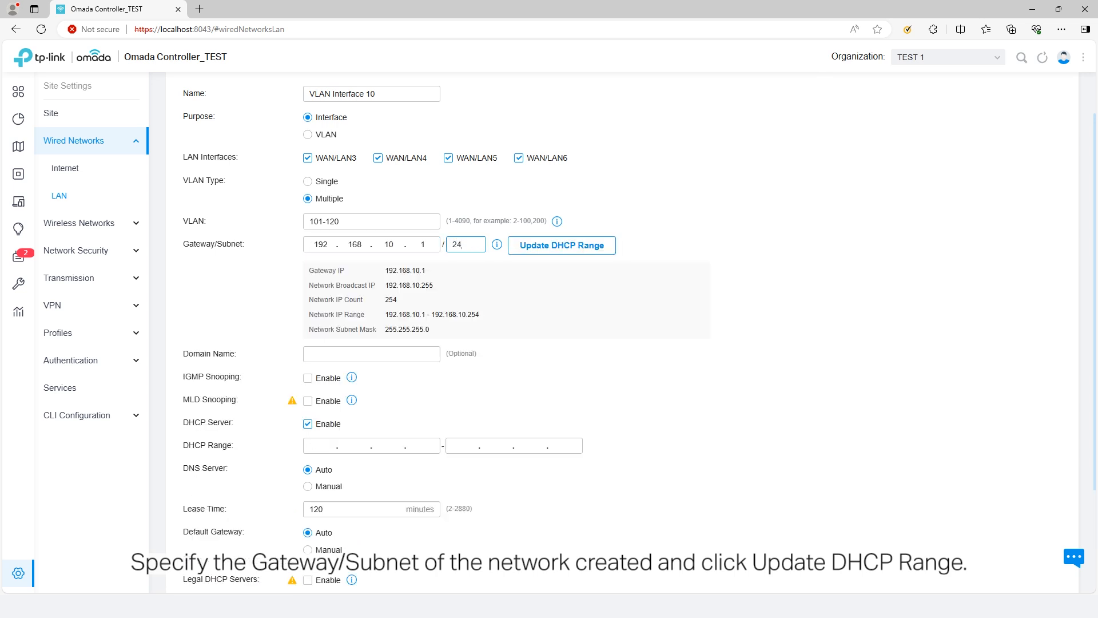
click(560, 244)
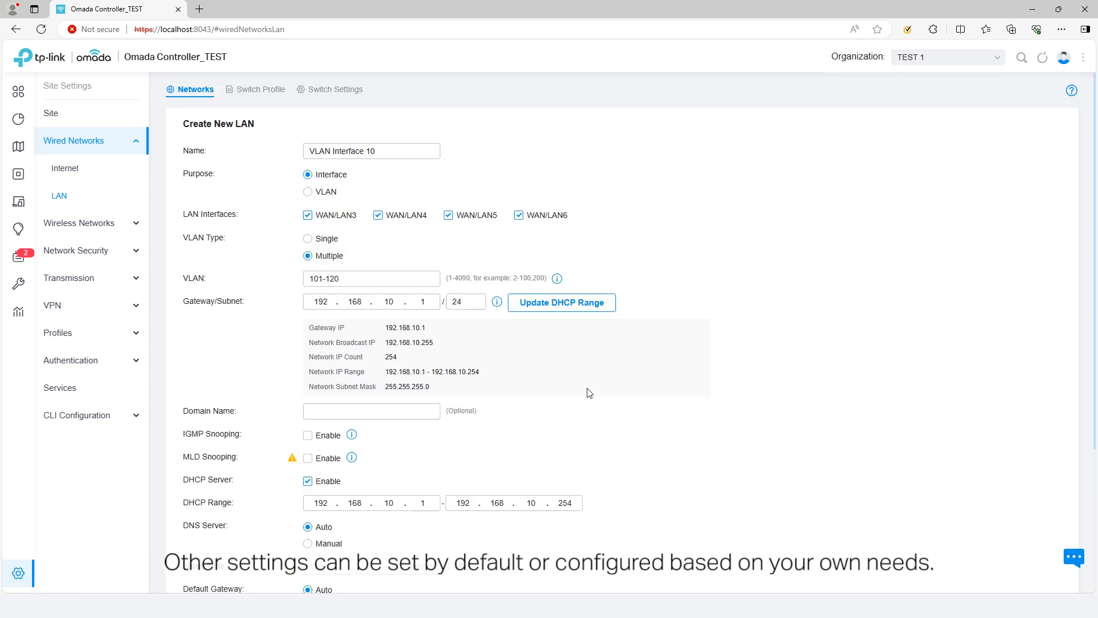
scroll(down, 3)
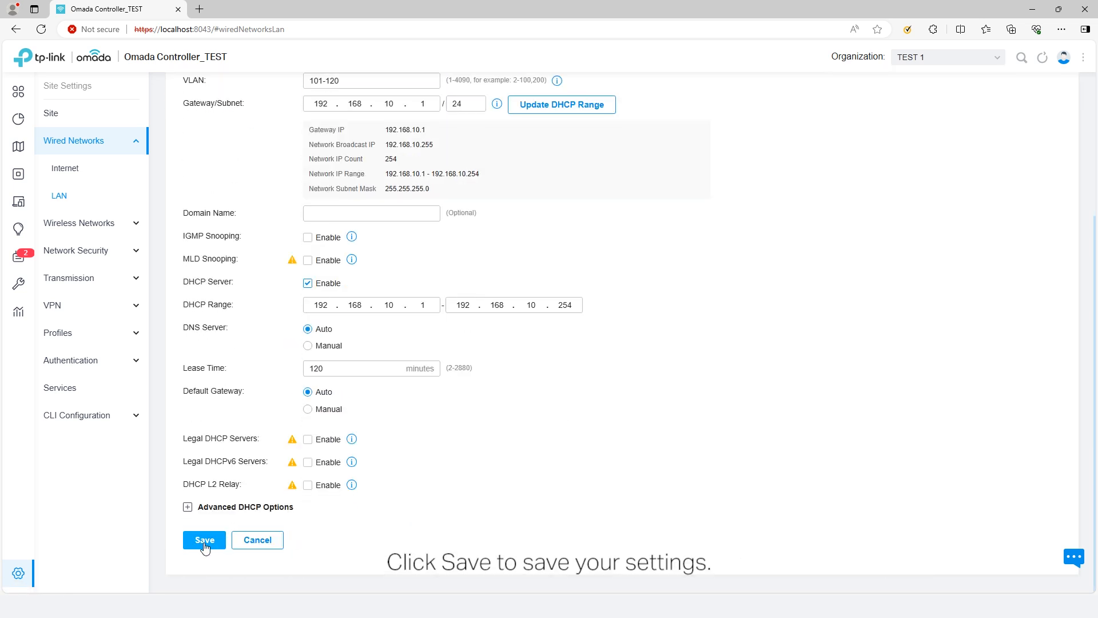
Save VLAN Interface 10, then create VLAN Interface 20 for VLANs 121-140 on 192.168.20.1/24
click(203, 540)
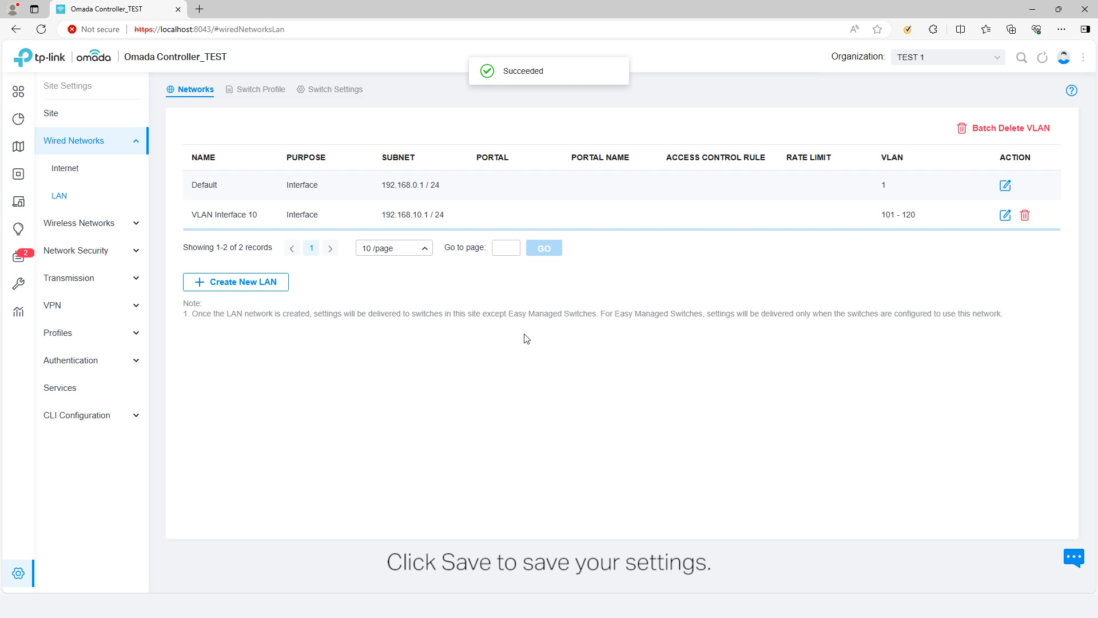
click(236, 282)
text(12)
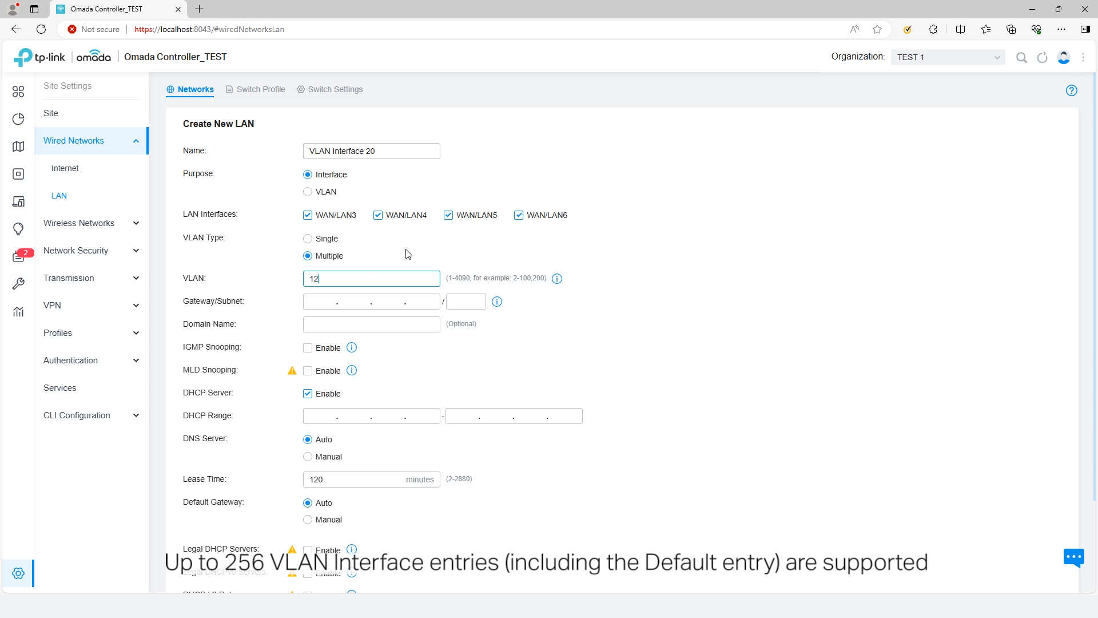
text(192.168.20.1)
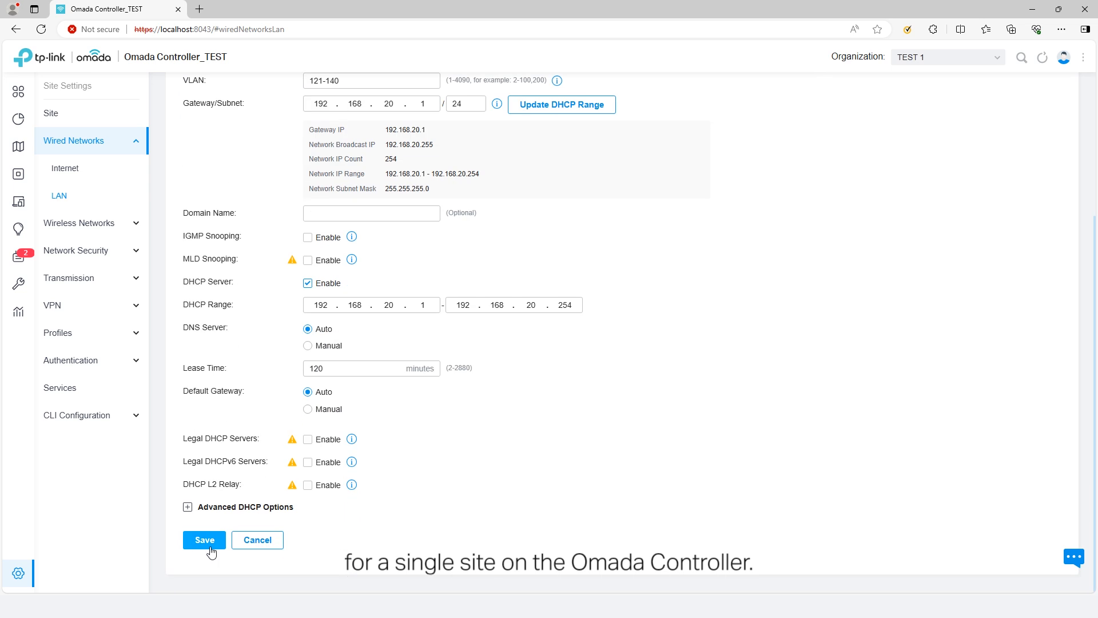
click(204, 538)
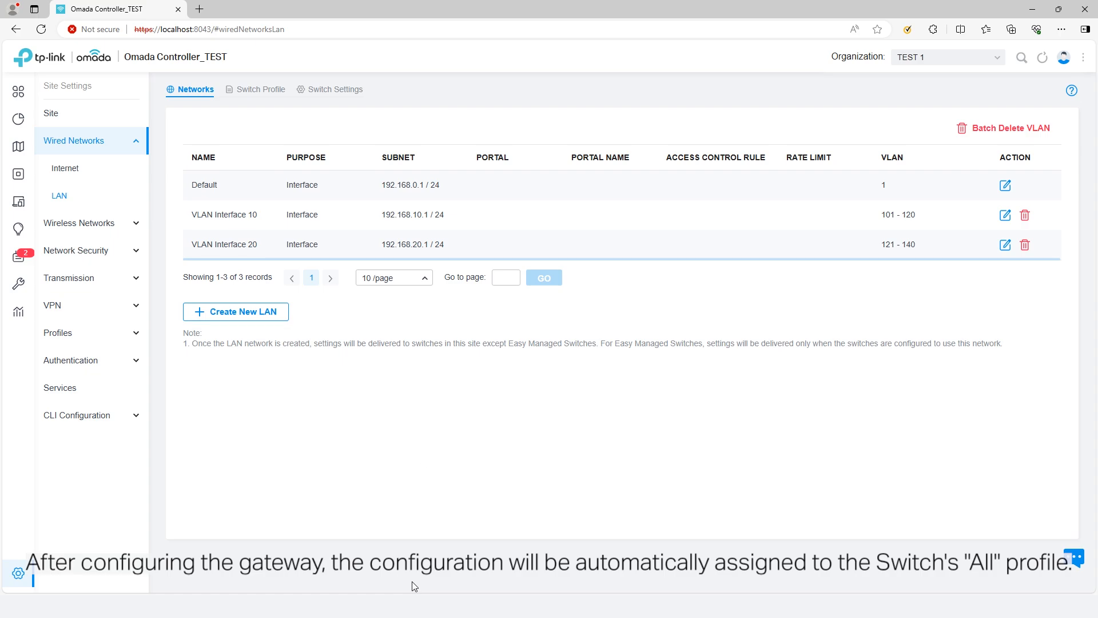
mouse_move(261, 89)
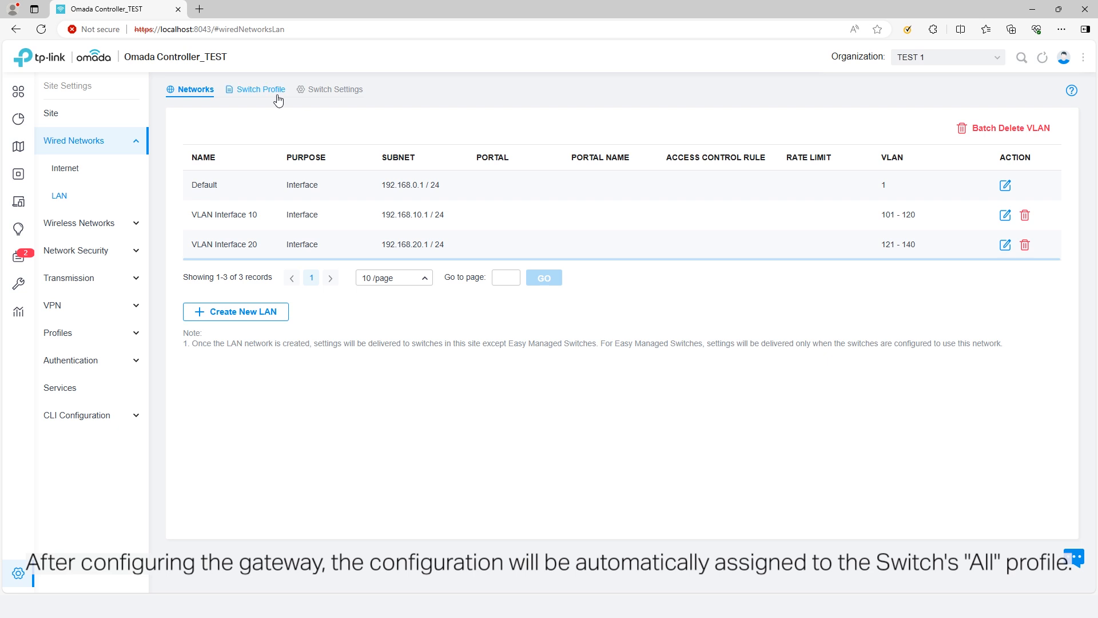
Review the All switch port profile's tagged VLANs and return to the profiles list
click(260, 90)
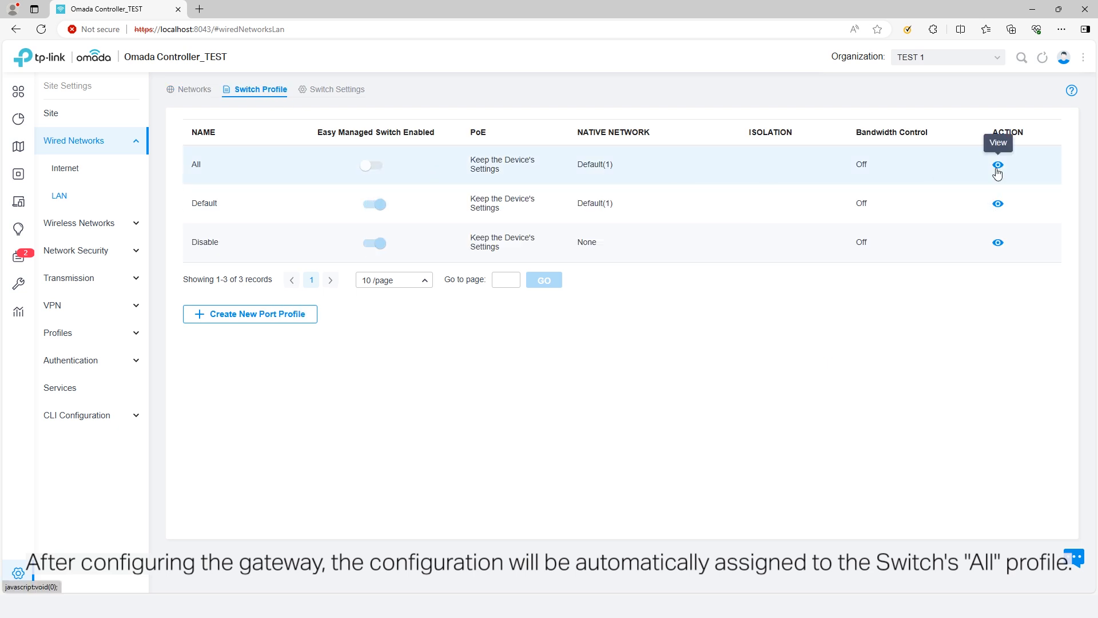
click(997, 164)
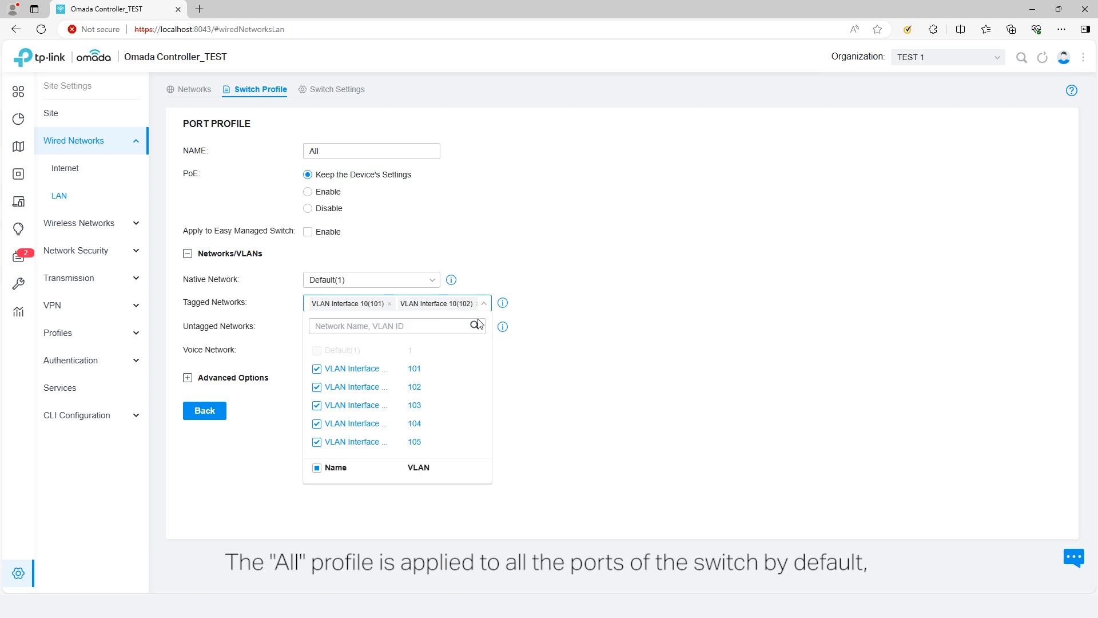
scroll(down, 3)
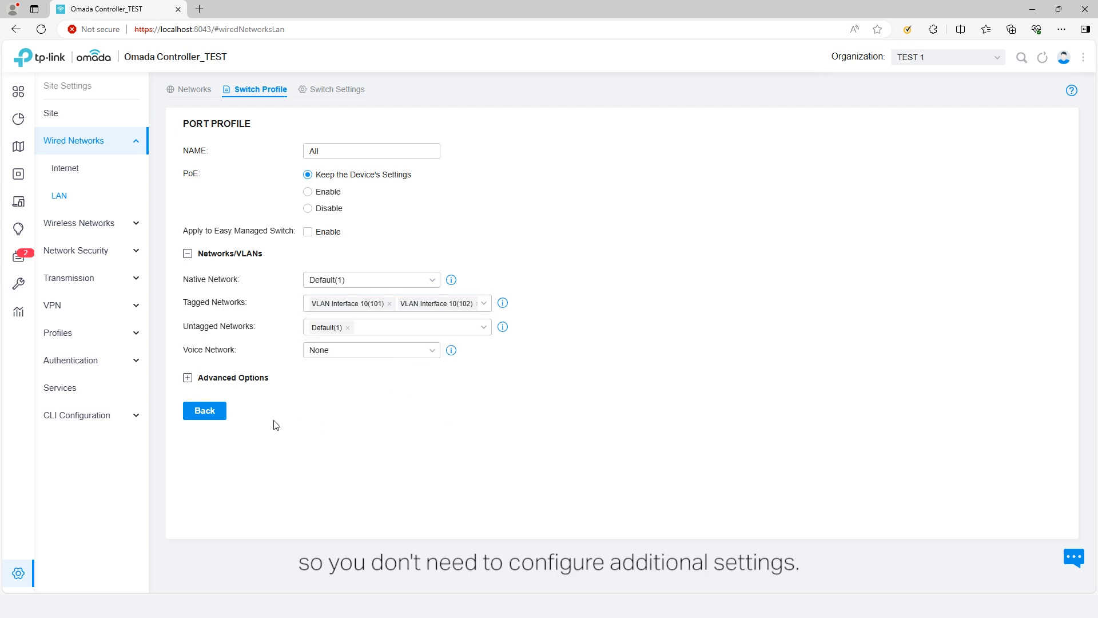
click(203, 411)
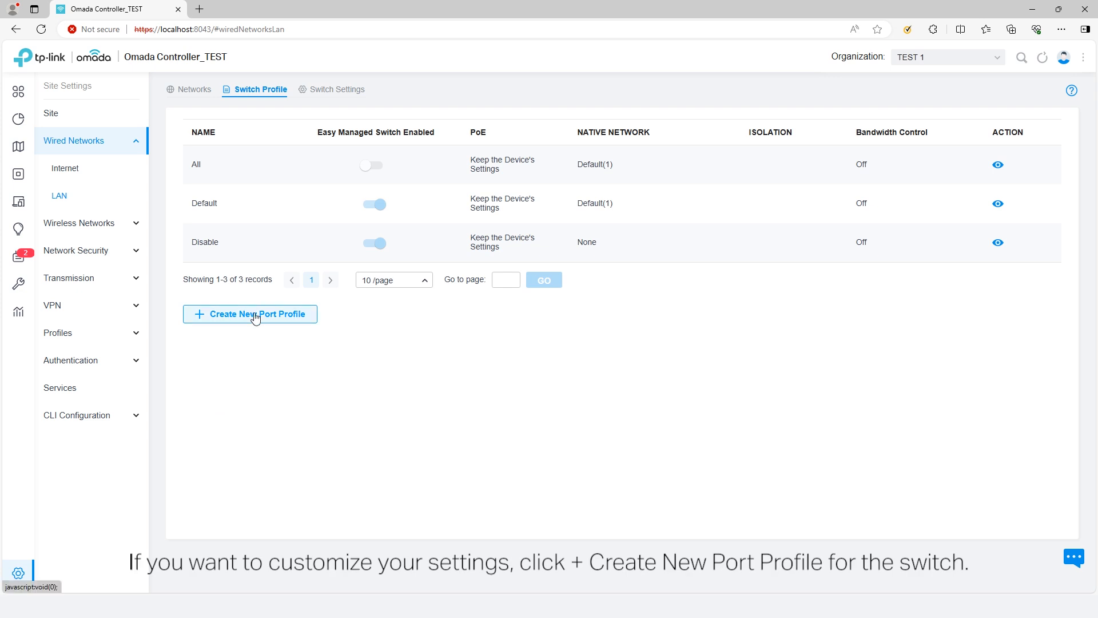
Create Switch Port Profile 1 tagging VLAN Interface 10 and VLAN Interface 20, and save it
click(249, 313)
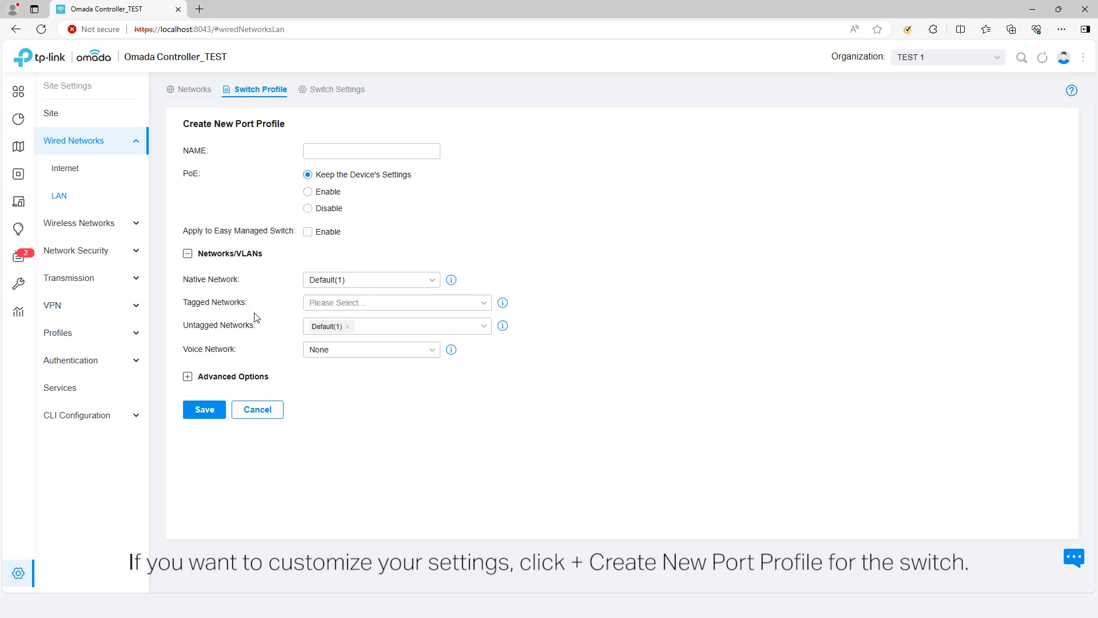
text(Switch Port Profile 1)
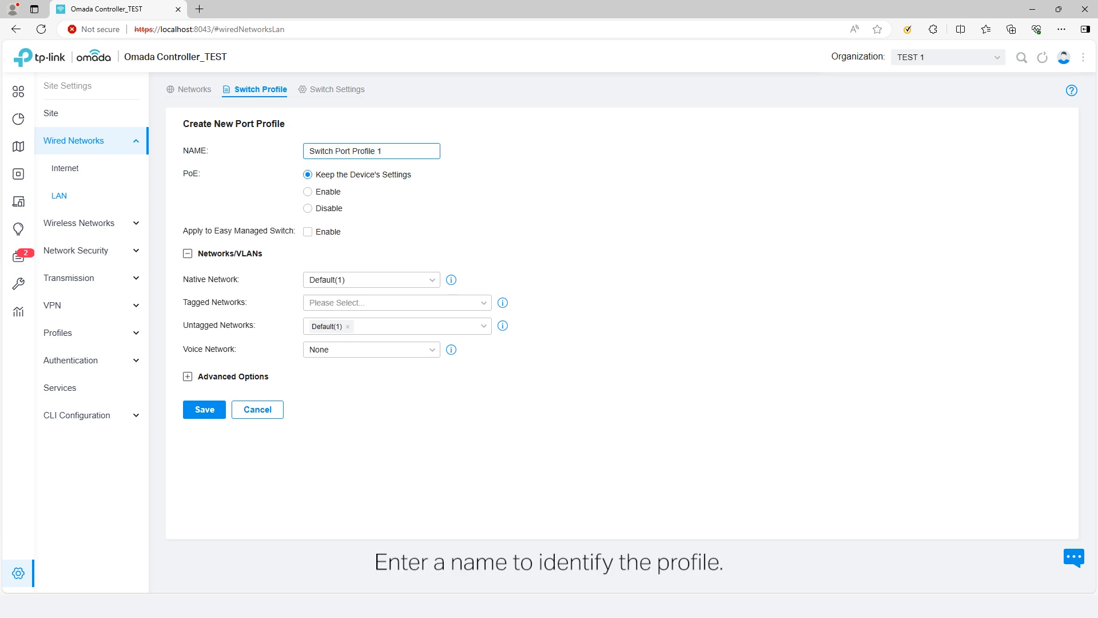
click(396, 302)
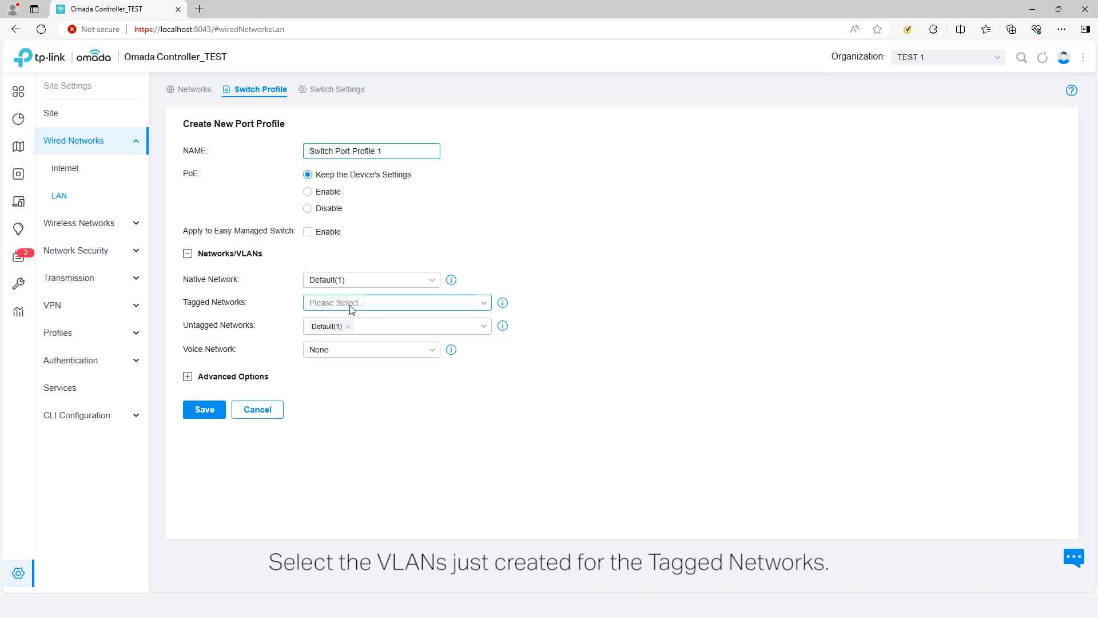
click(396, 302)
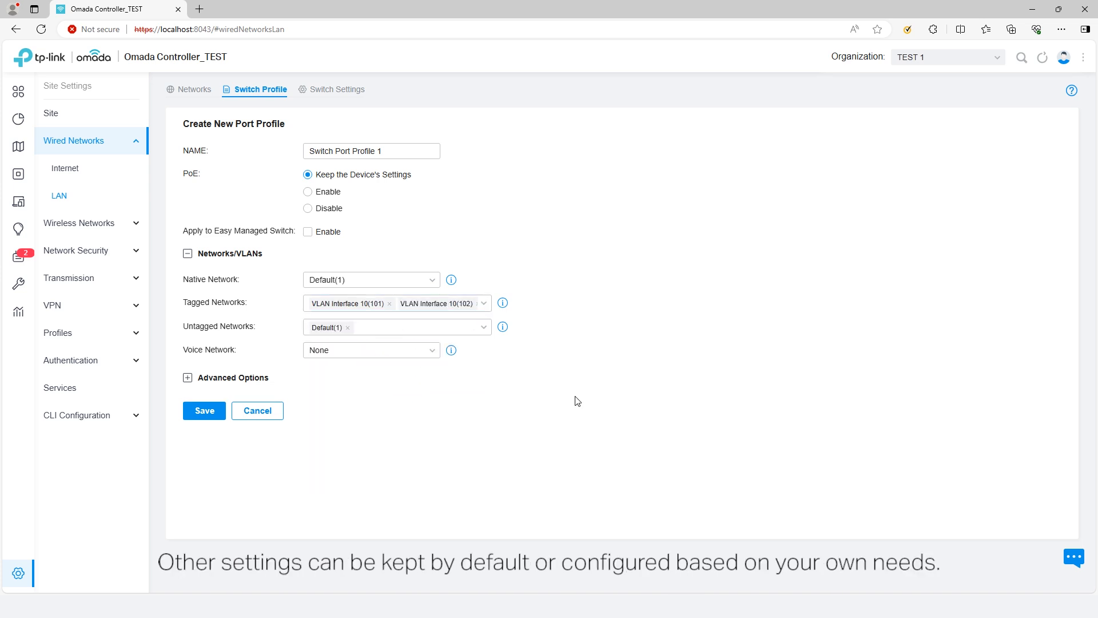
click(204, 410)
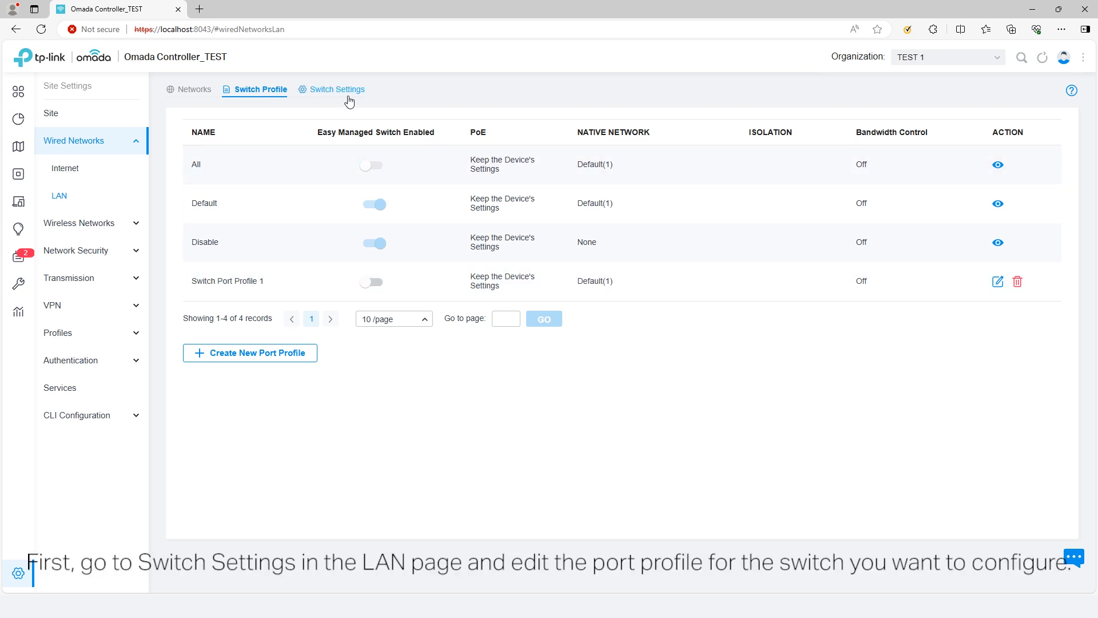
Show the switches with their assigned port profiles
click(336, 89)
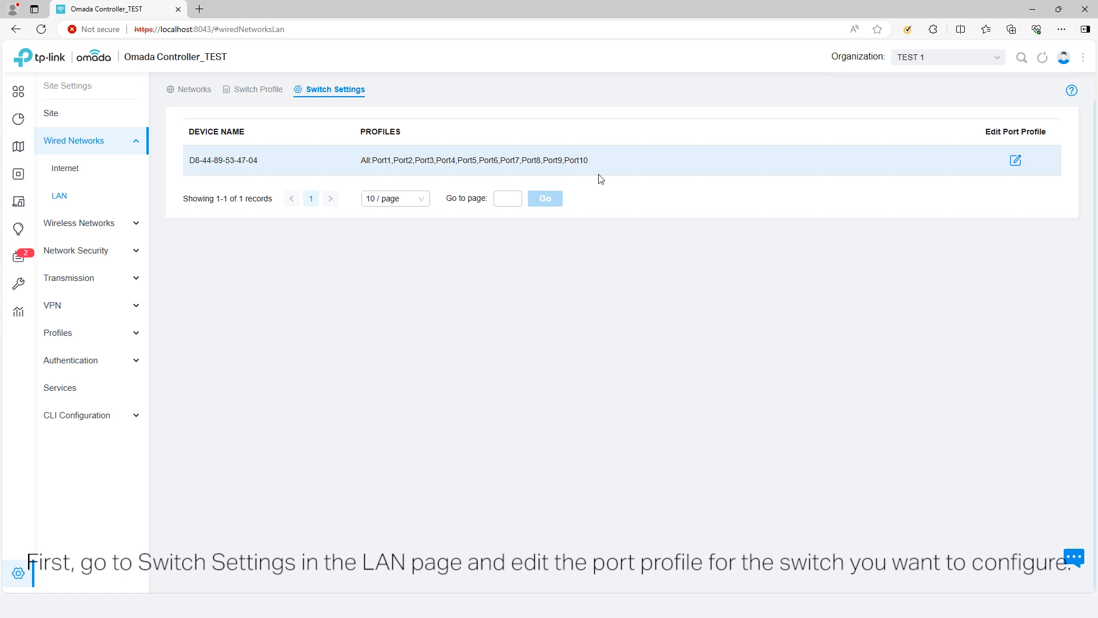
mouse_move(1015, 160)
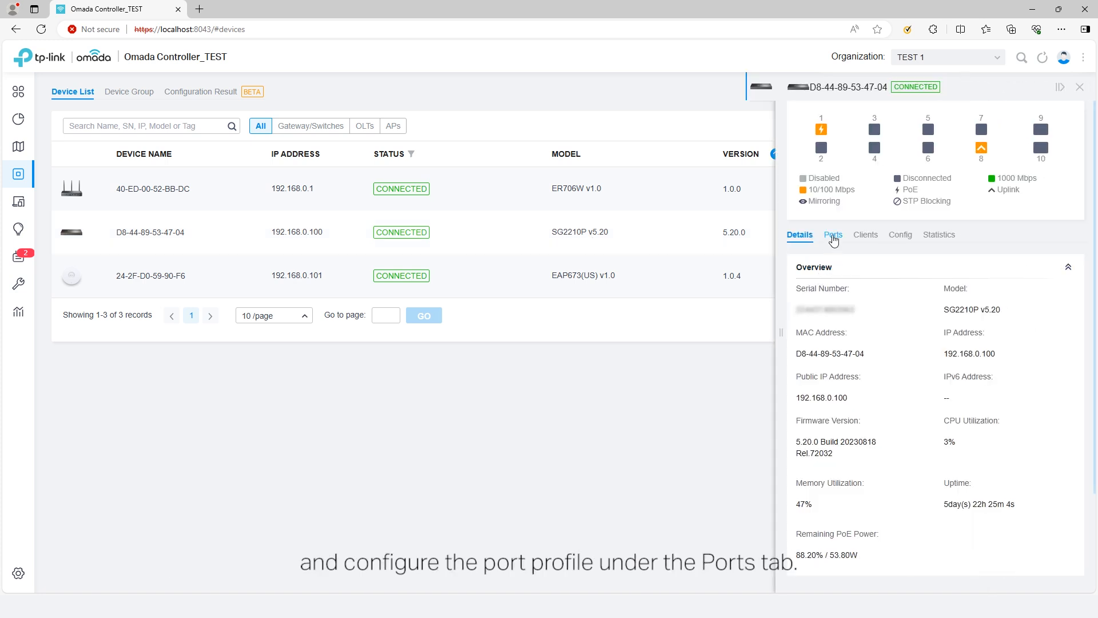
Assign Switch Port Profile 1 to Port1 and Port8 of the switch together
click(833, 233)
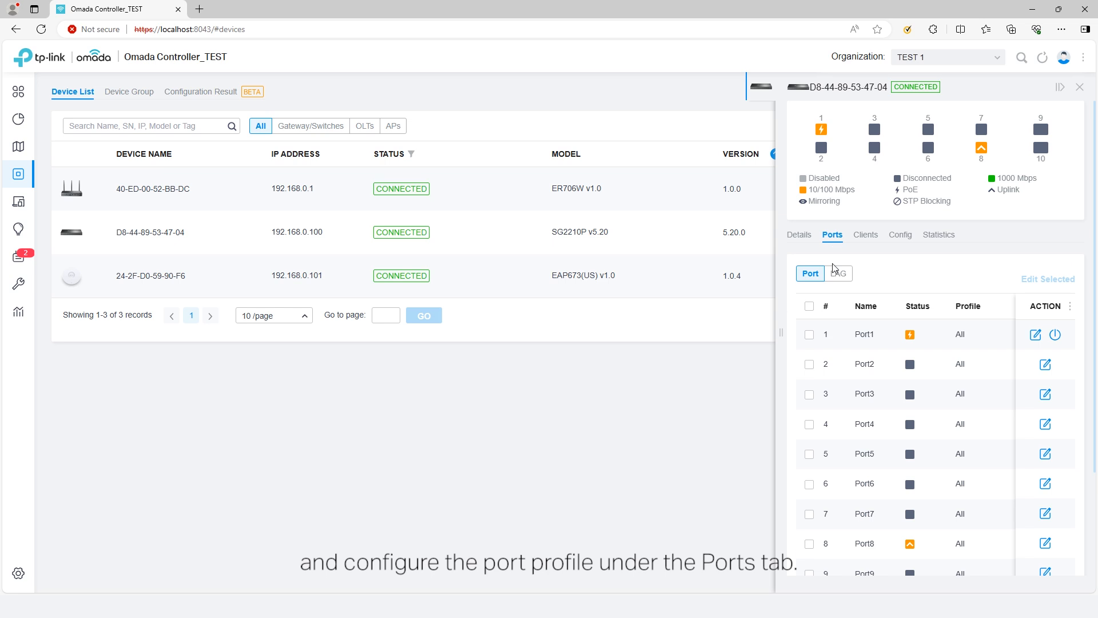
click(809, 334)
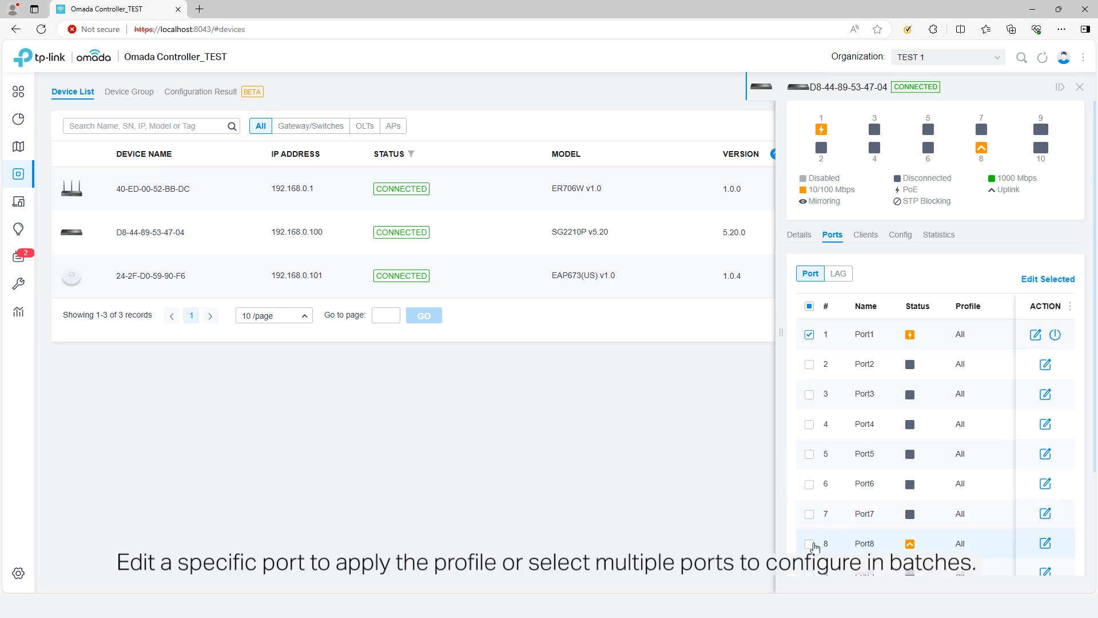
click(810, 543)
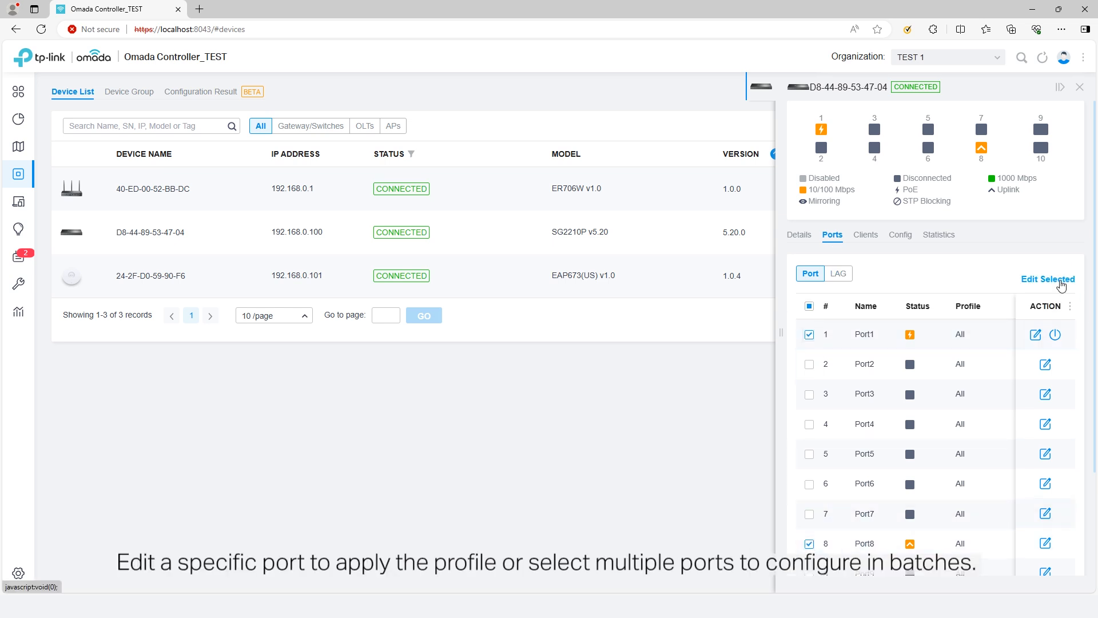
click(1047, 279)
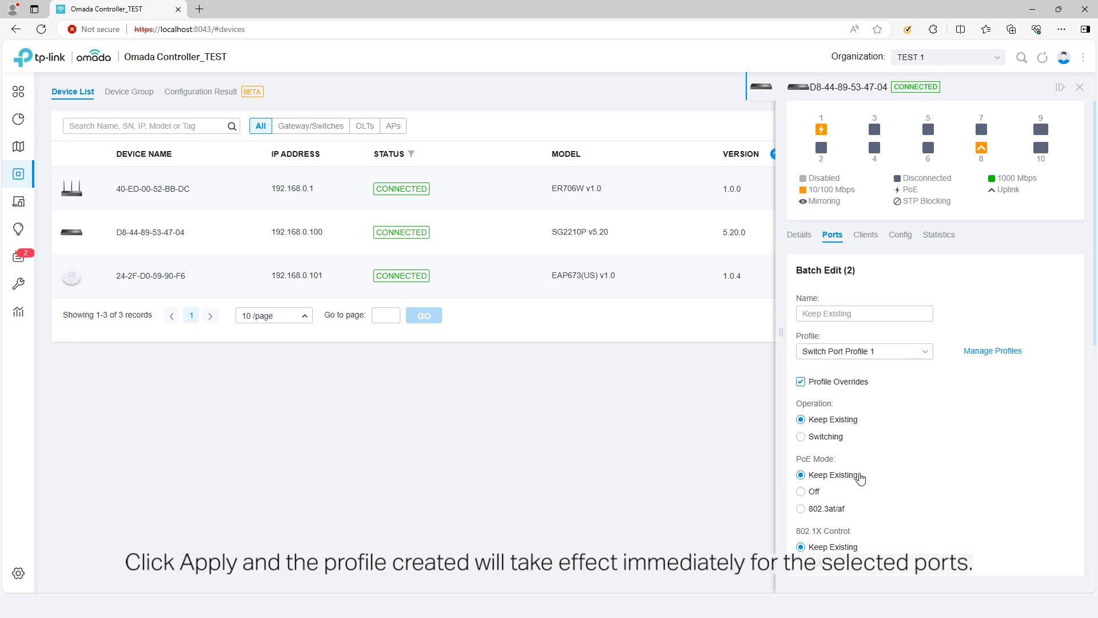
scroll(down, 3)
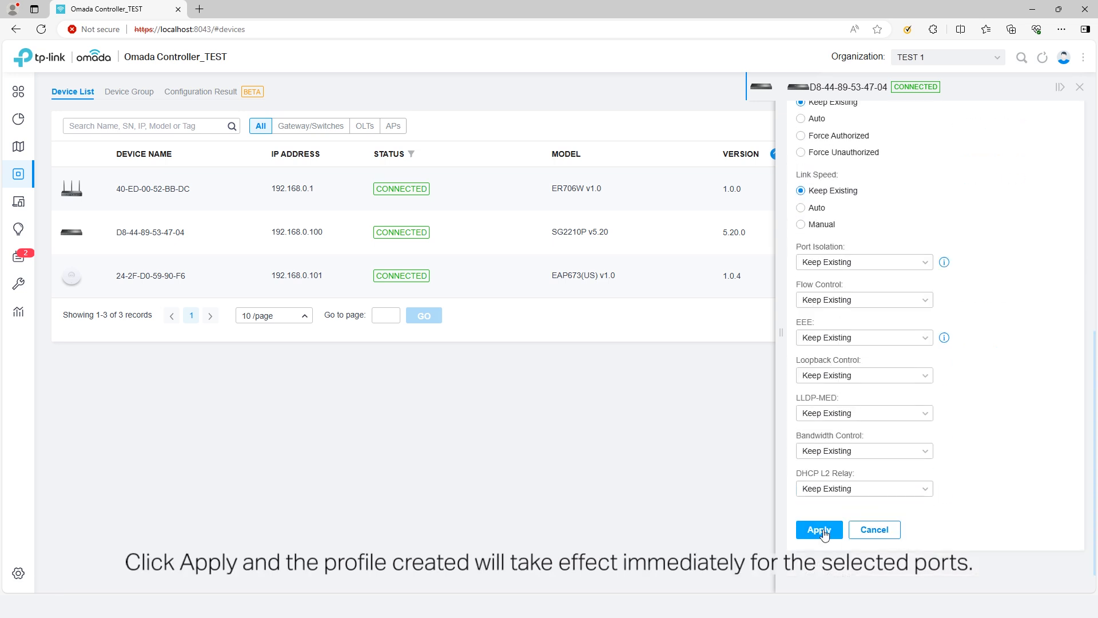
click(818, 530)
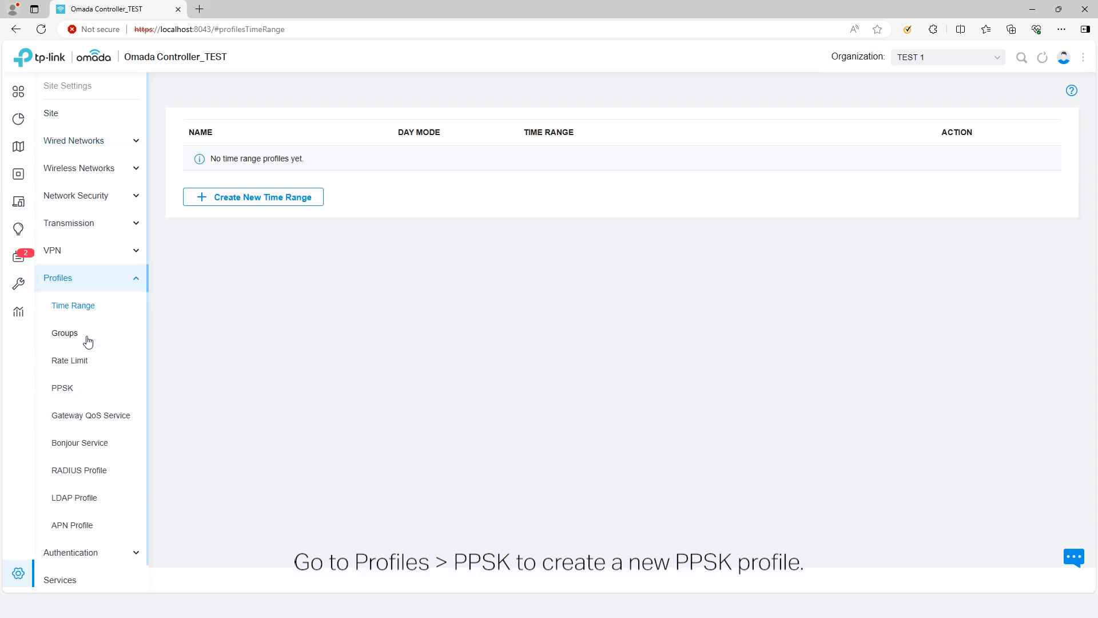
Create the PPSK Bridge profile importing passphrases from the PPSK Template file
click(62, 388)
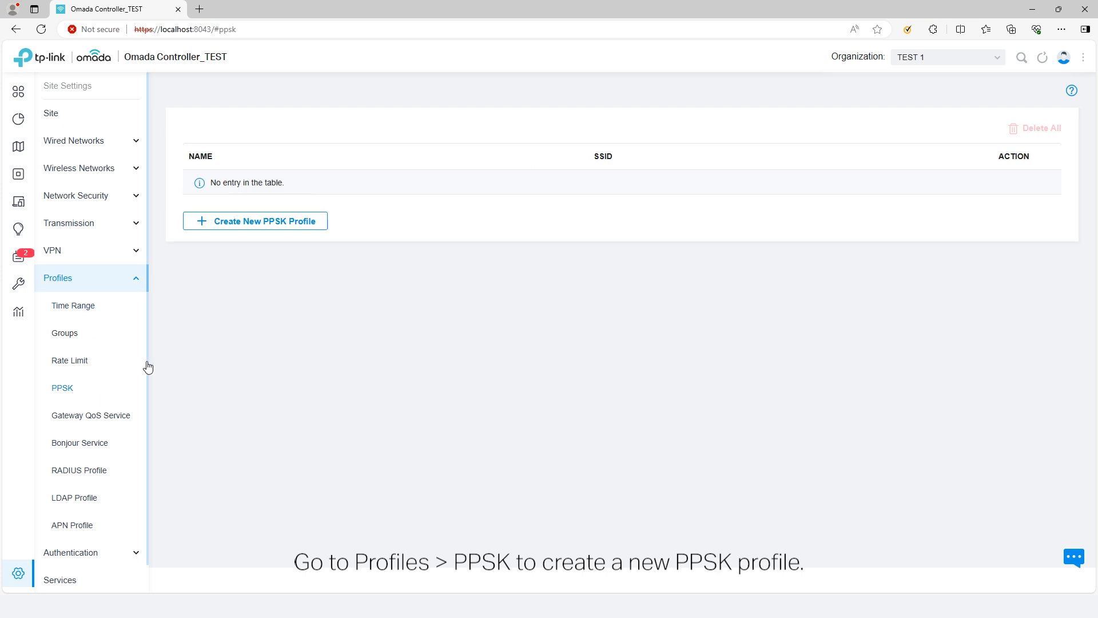
click(255, 221)
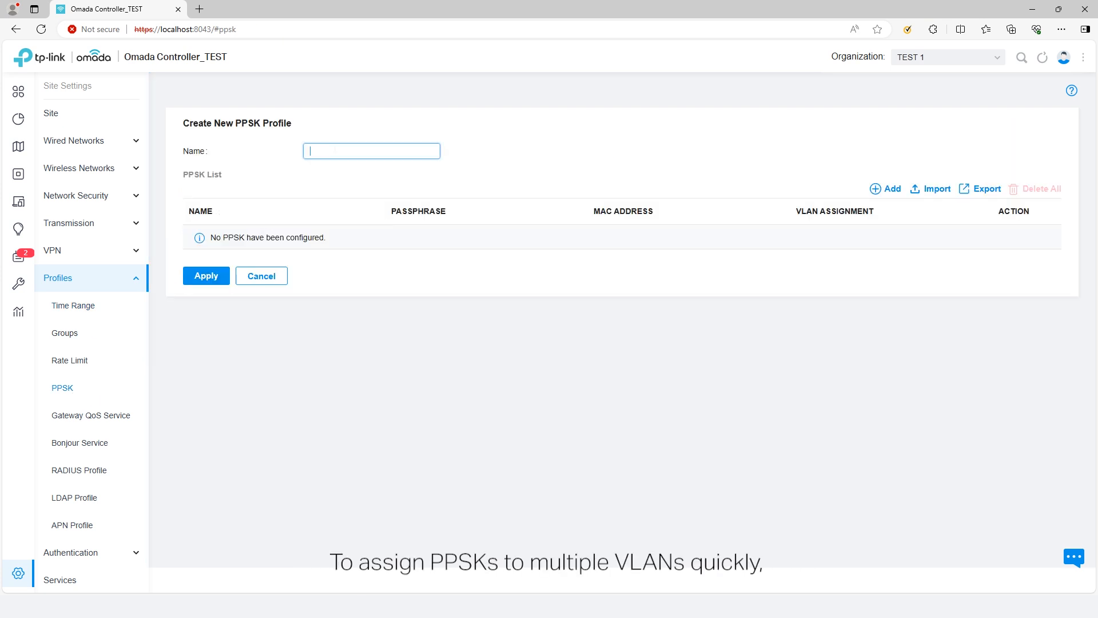
text(PPSK Bridge)
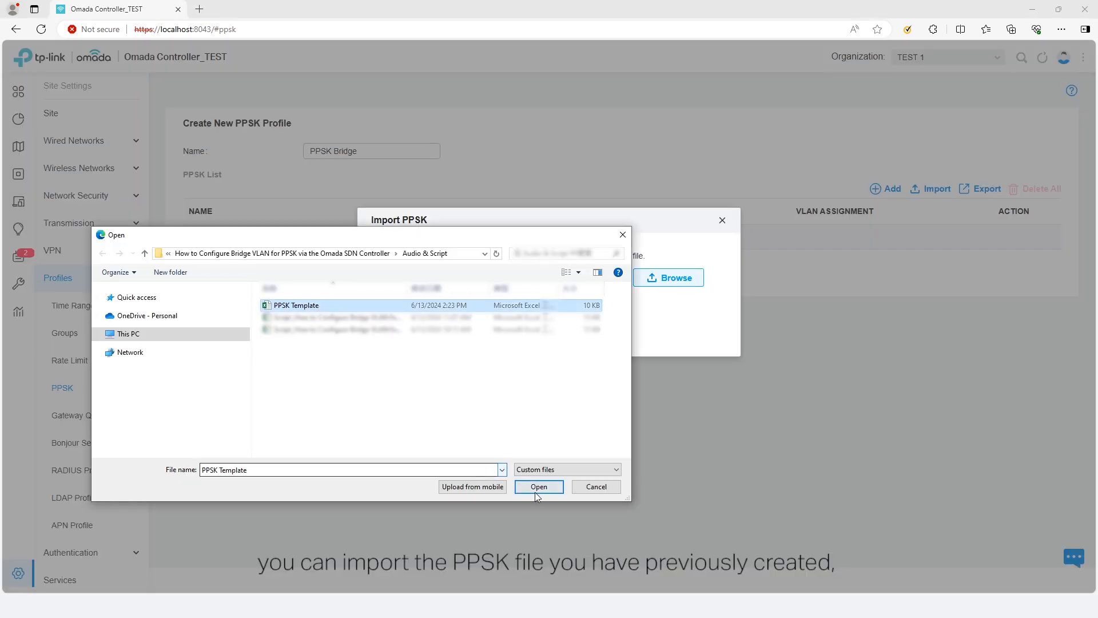
click(539, 486)
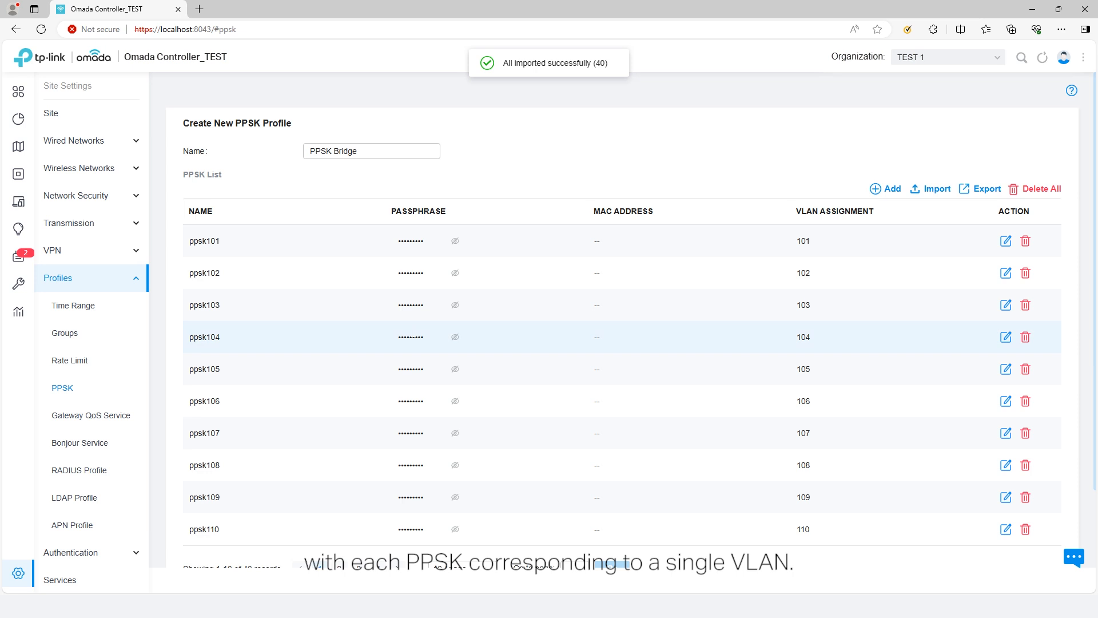
scroll(down, 3)
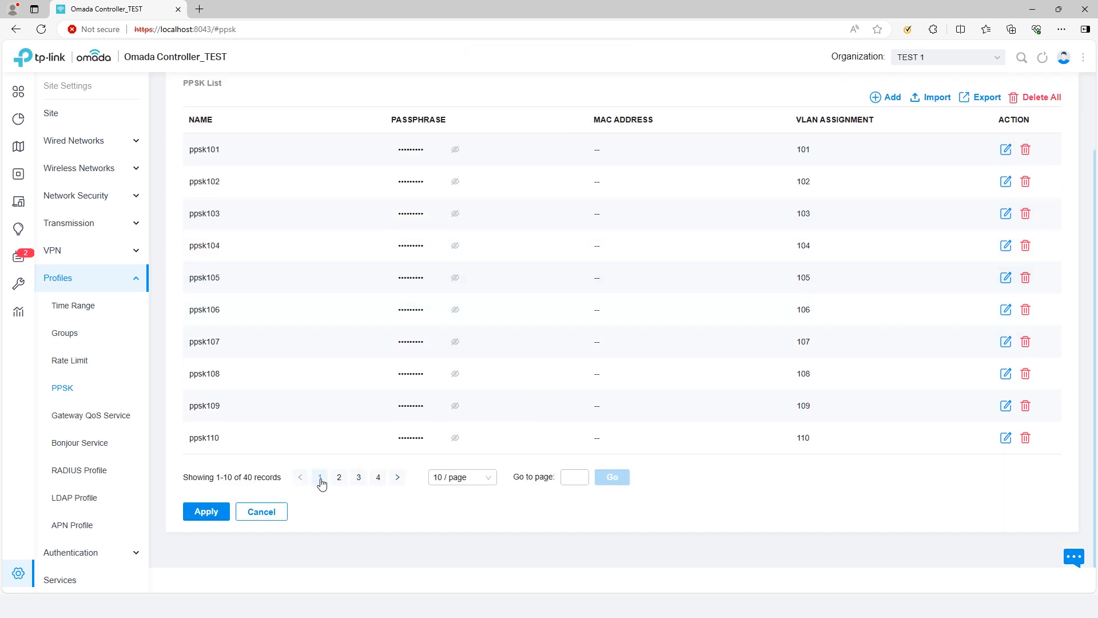
click(205, 510)
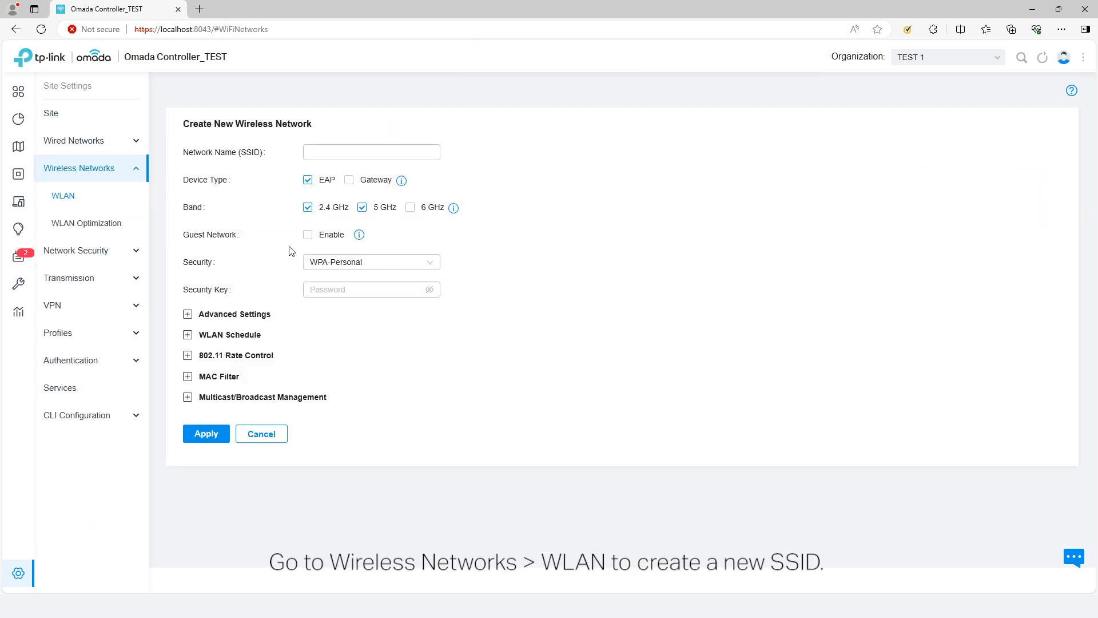
Name the SSID PPSK Bridge, secure it with PPSK without RADIUS using the PPSK Bridge profile
text(PPSK)
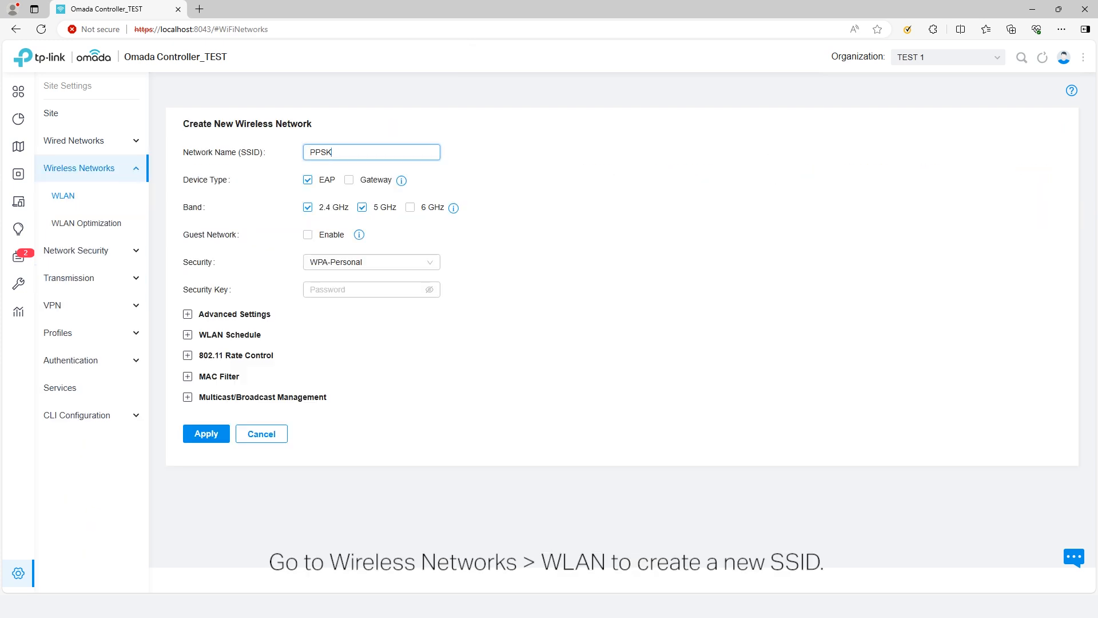
text(Bridge)
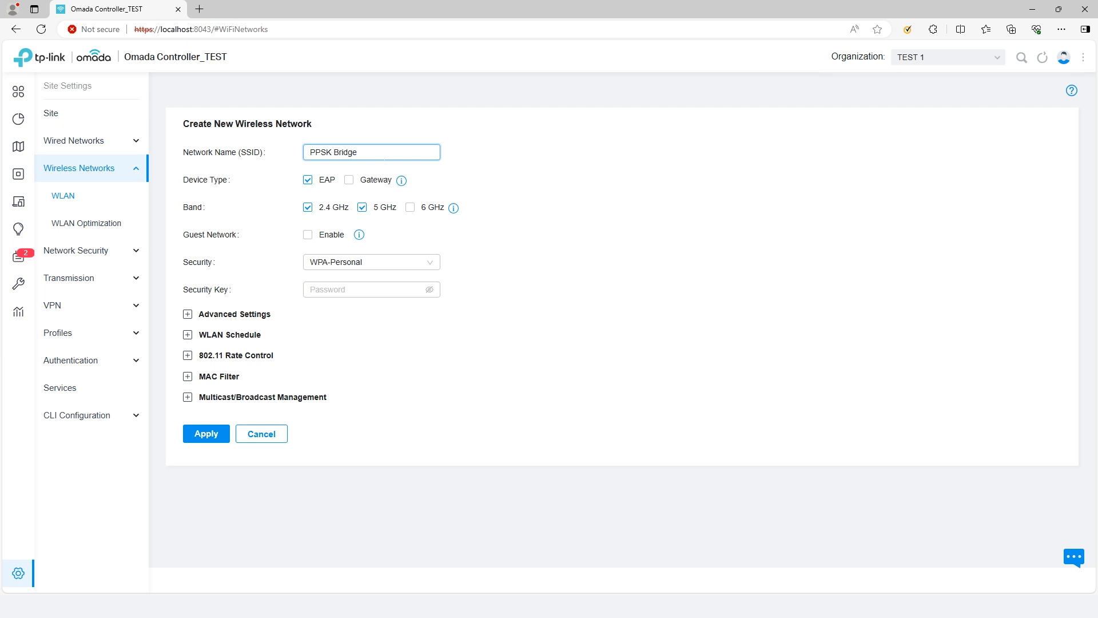
click(370, 261)
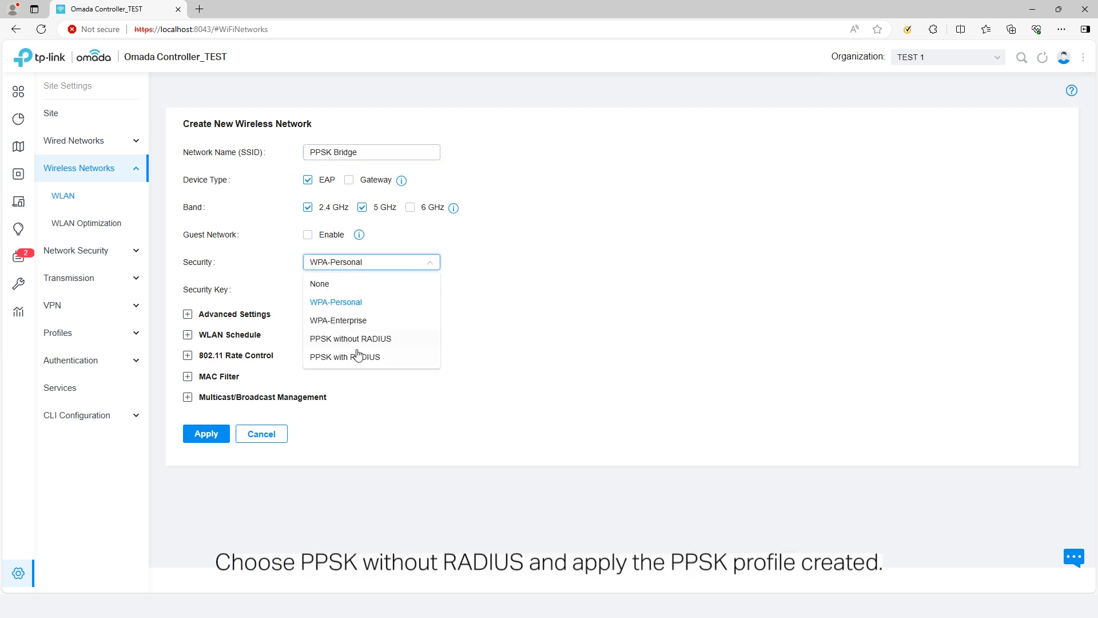
click(350, 339)
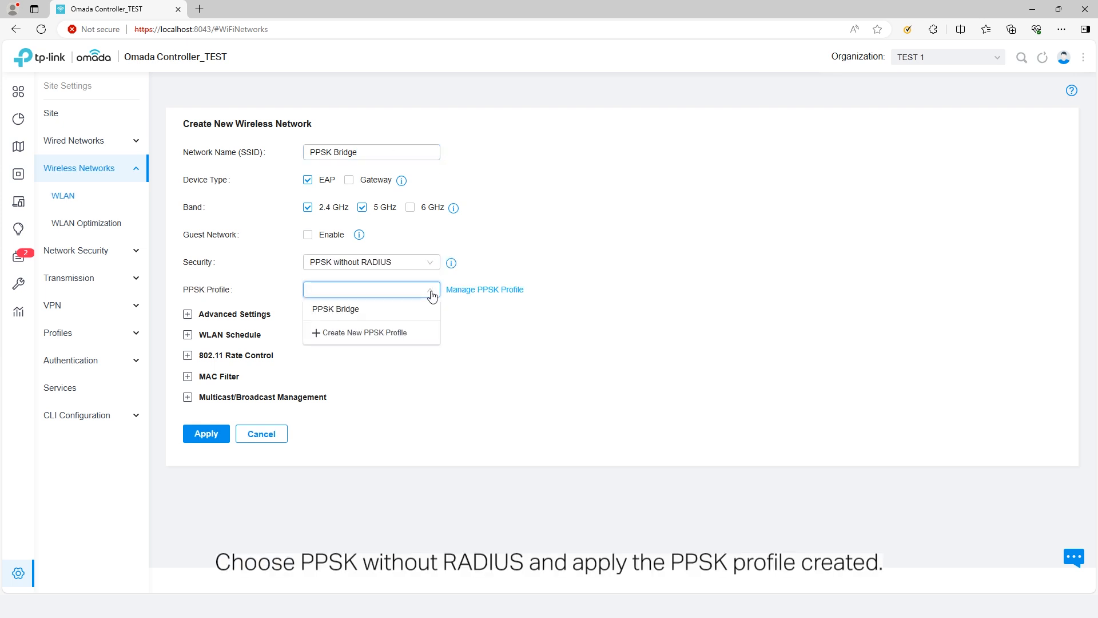
click(335, 309)
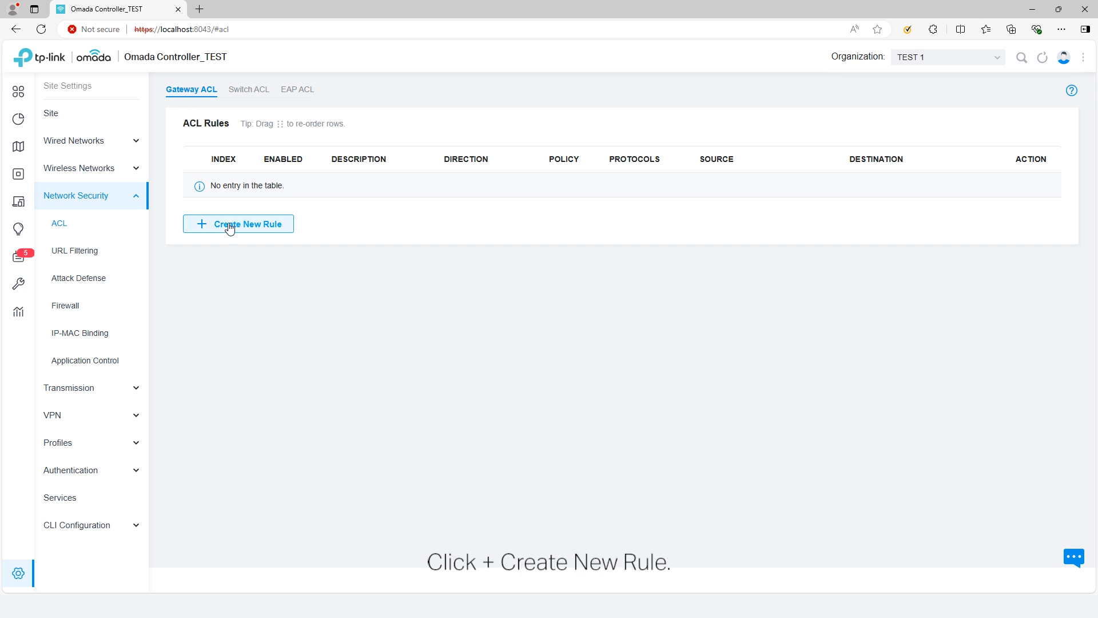
Create a deny rule from VLAN Interface 10 to Default and VLAN Interface 20 networks
click(238, 223)
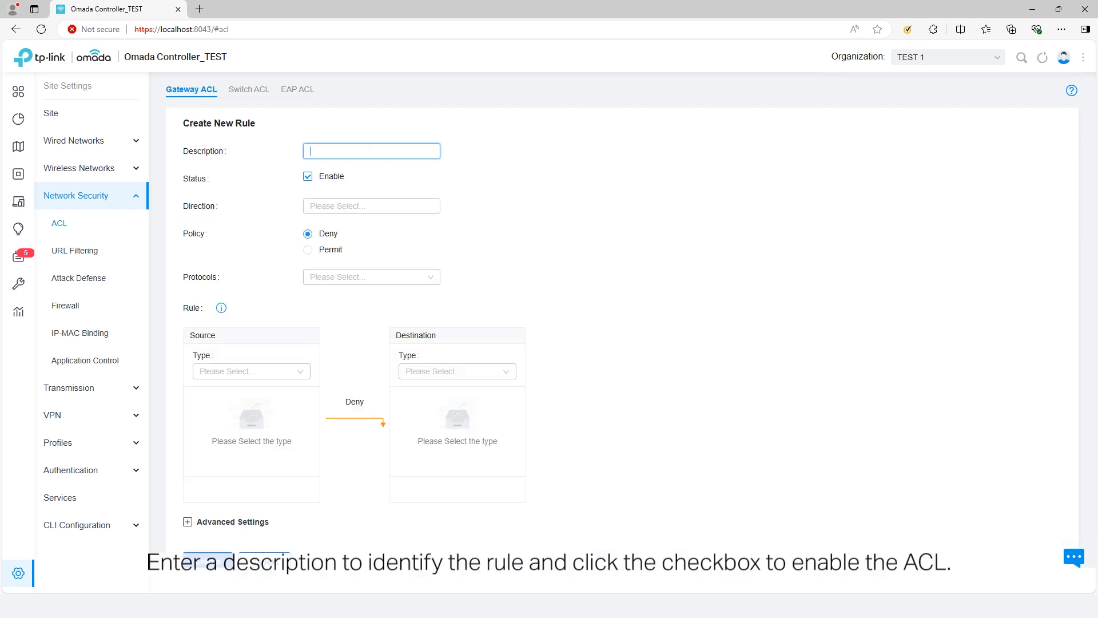
text(VLAN Interface 10 > 20)
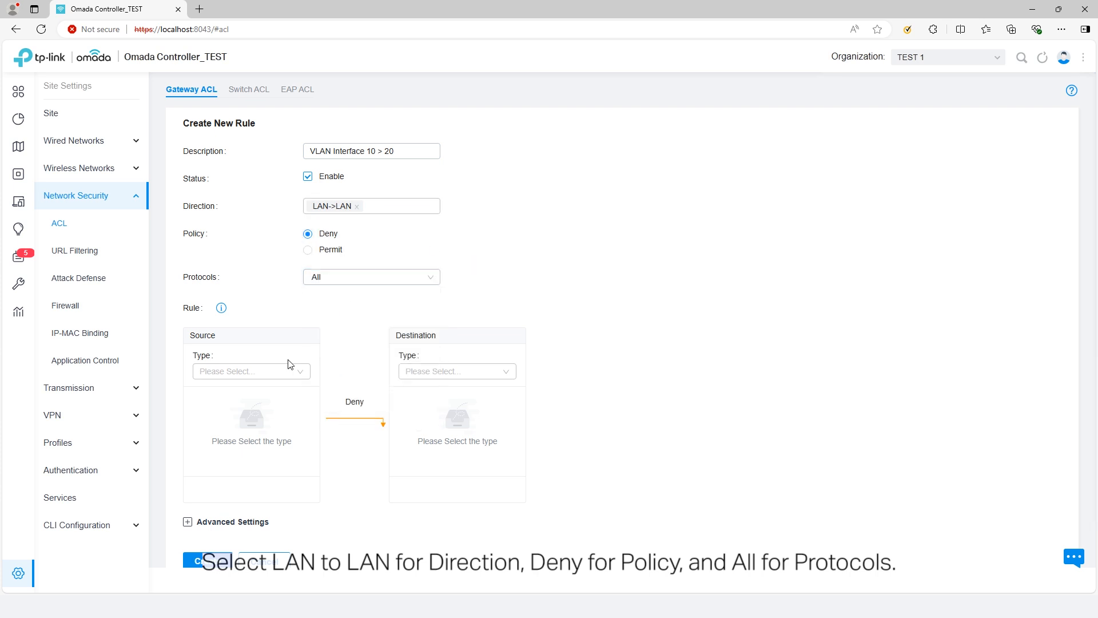
click(251, 371)
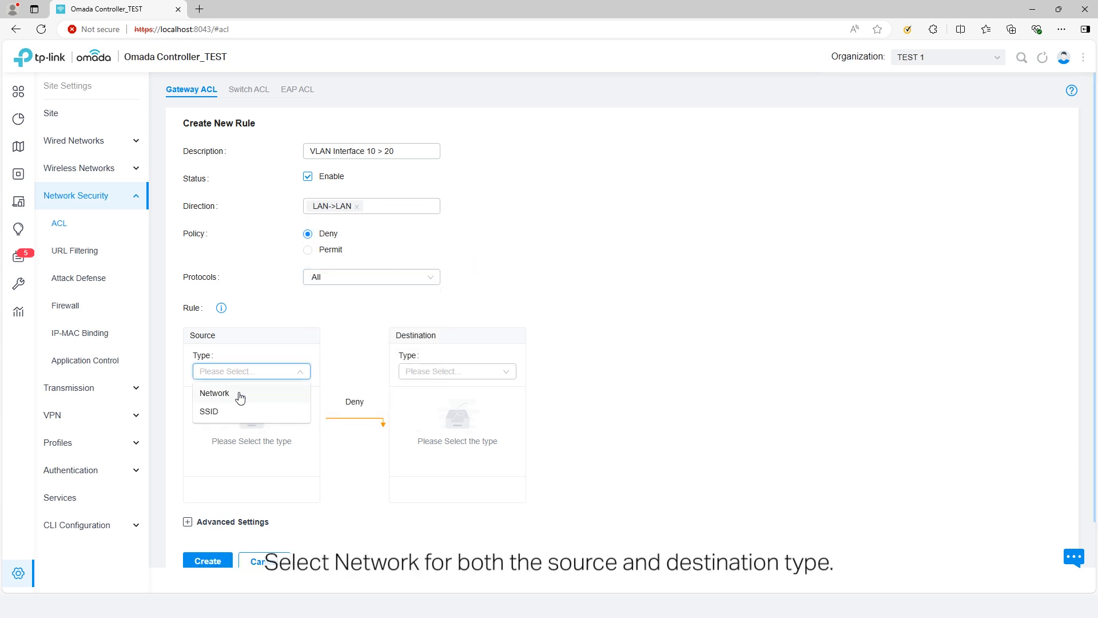
click(214, 392)
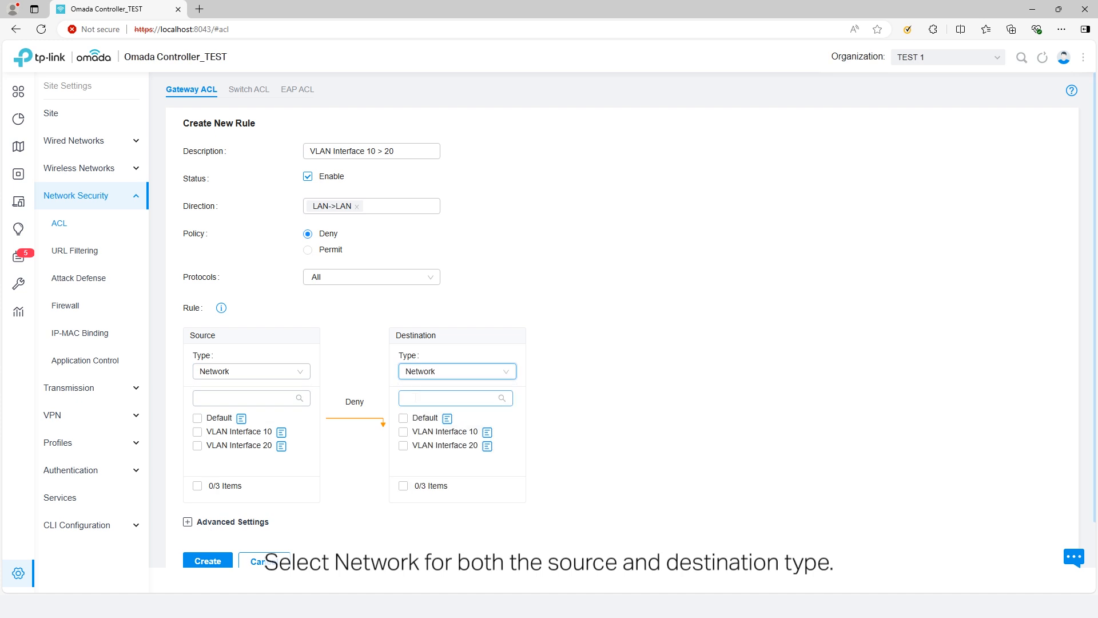
click(198, 431)
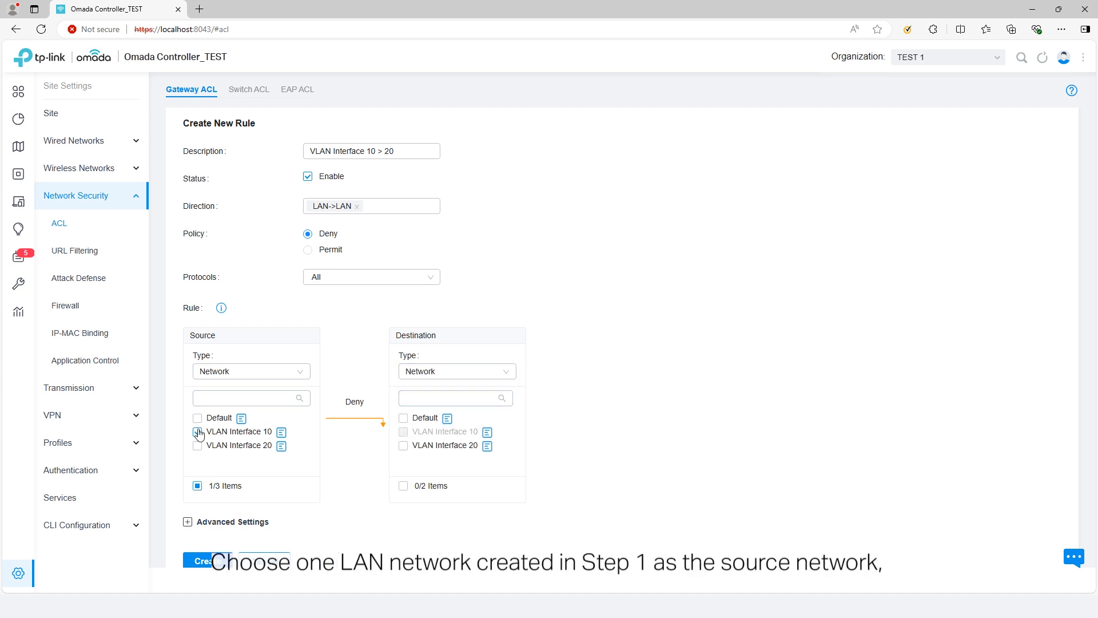
click(404, 417)
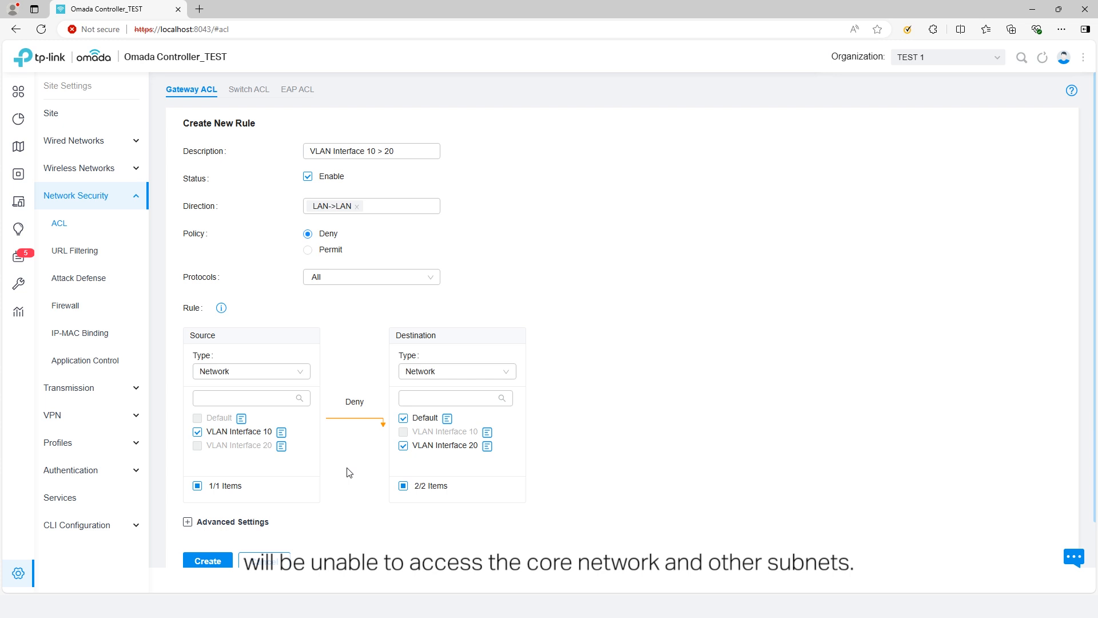
click(208, 560)
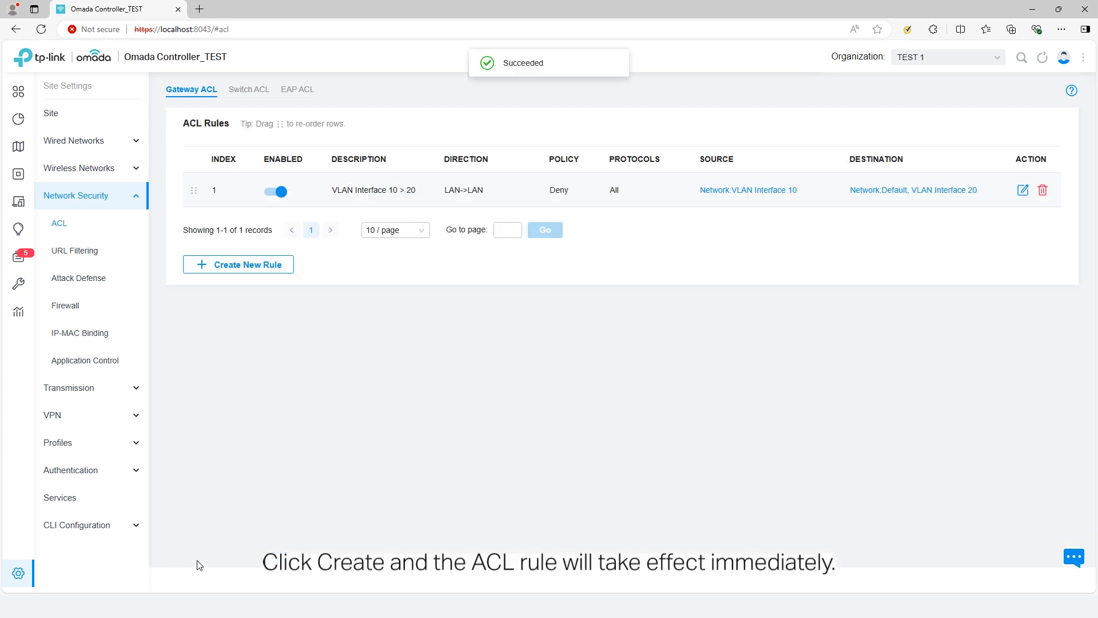
mouse_move(840, 331)
text(VLA)
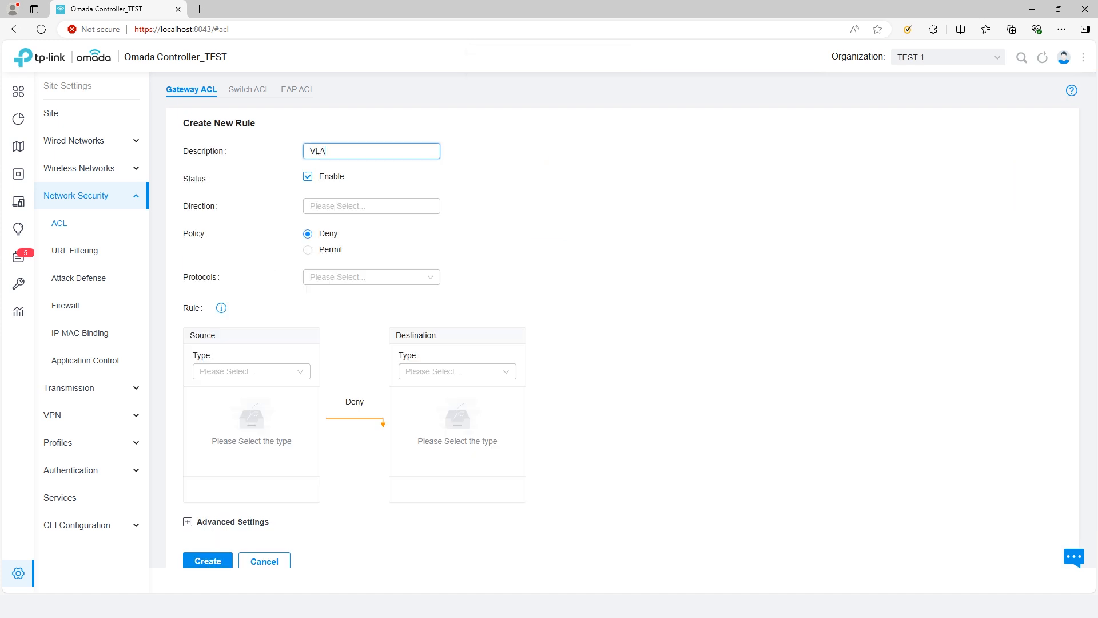
Draft the reverse LAN->LAN rule with VLAN Interface 10 as destination
click(371, 205)
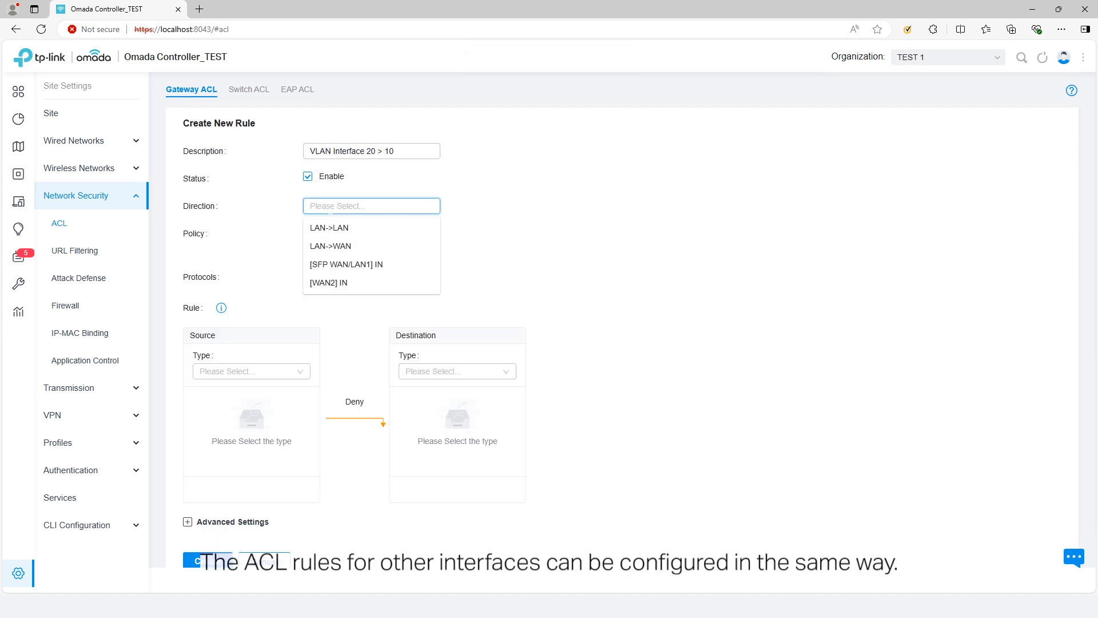
click(328, 226)
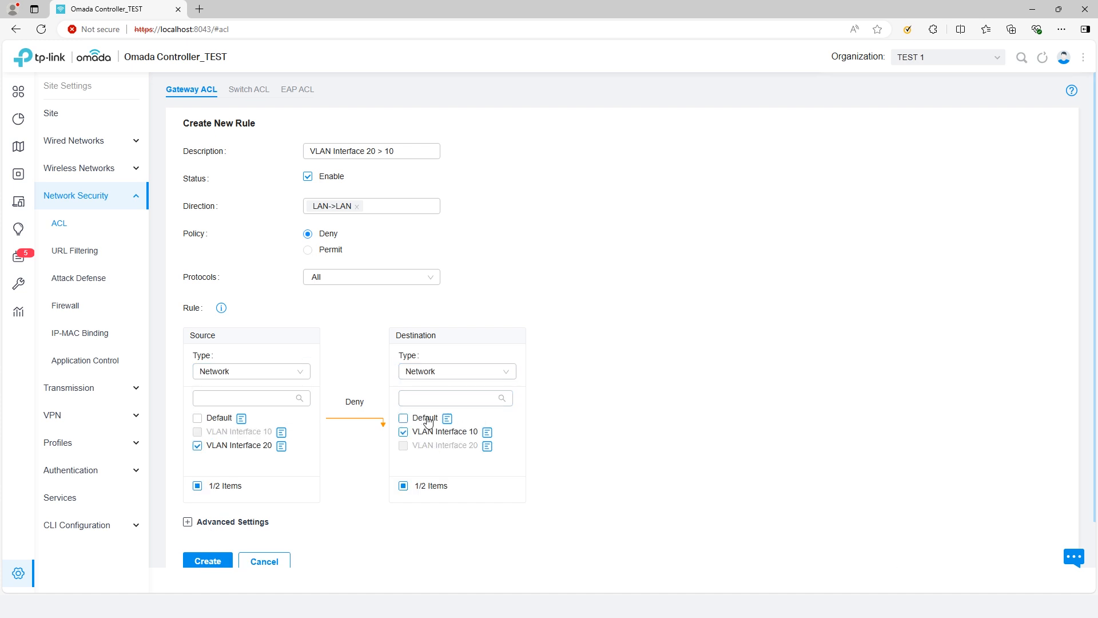
click(207, 561)
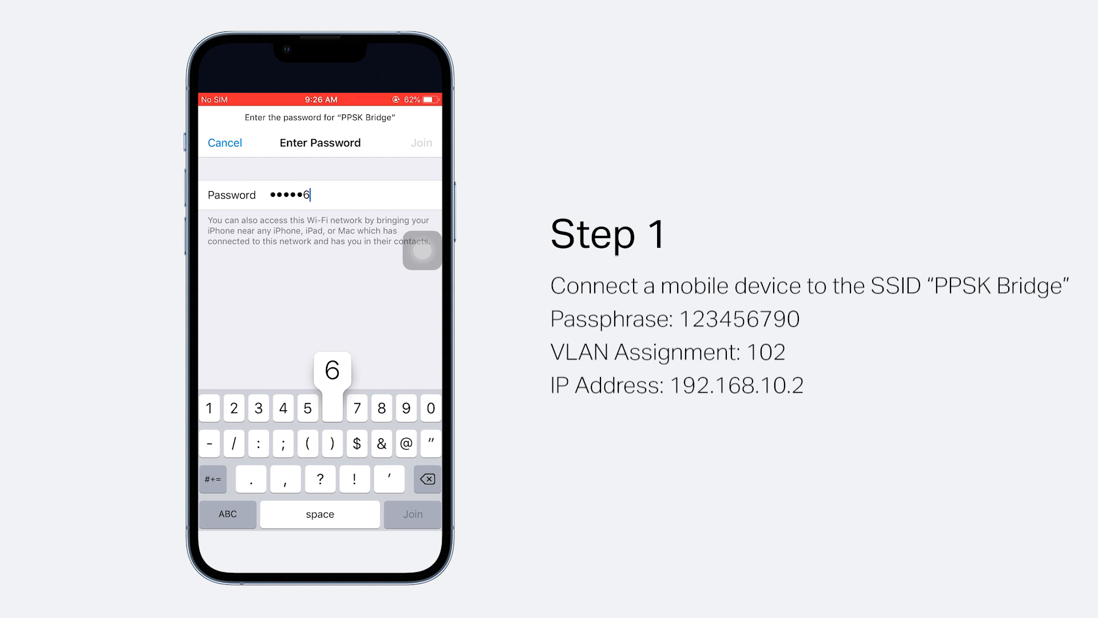
Join PPSK Bridge, then ping 192.168.10.3 until it shows 100% loss and stop it
click(421, 143)
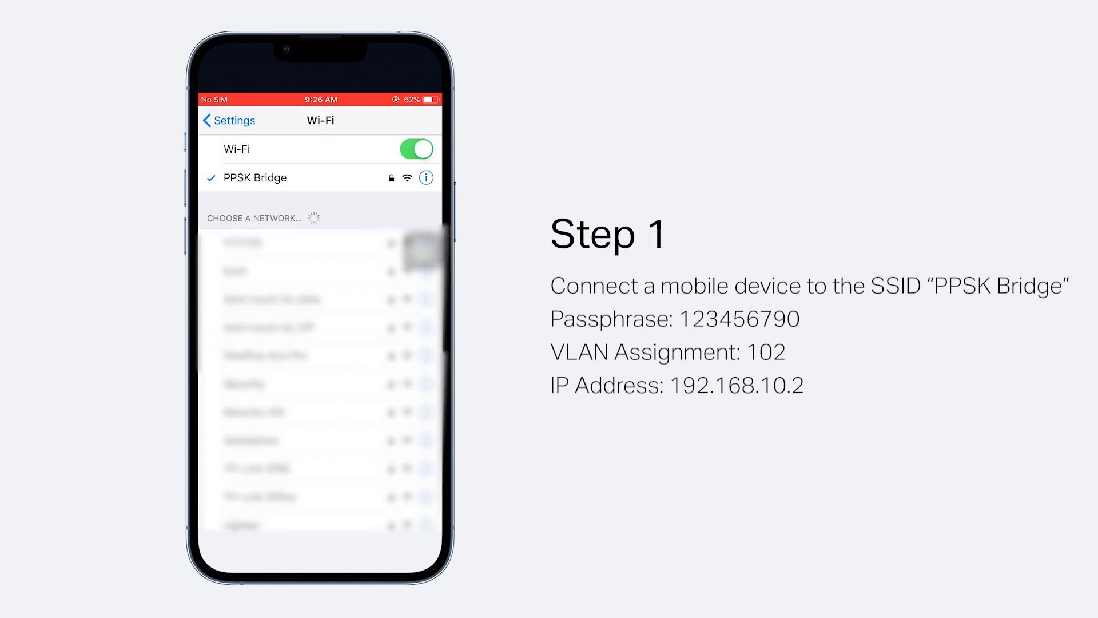
click(427, 177)
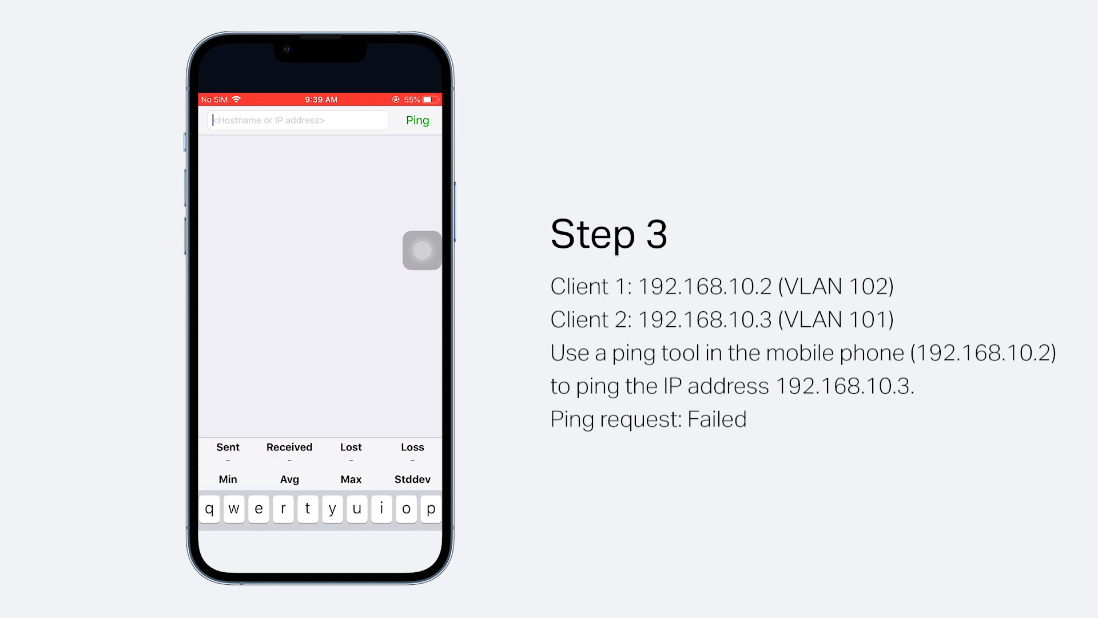
text(192.168.)
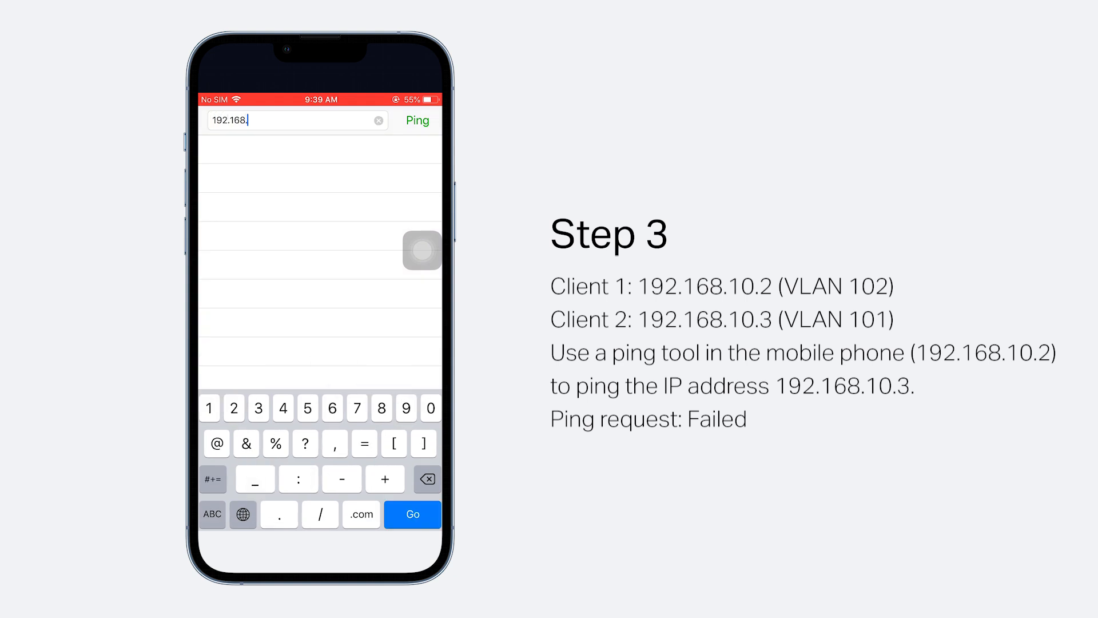
click(416, 120)
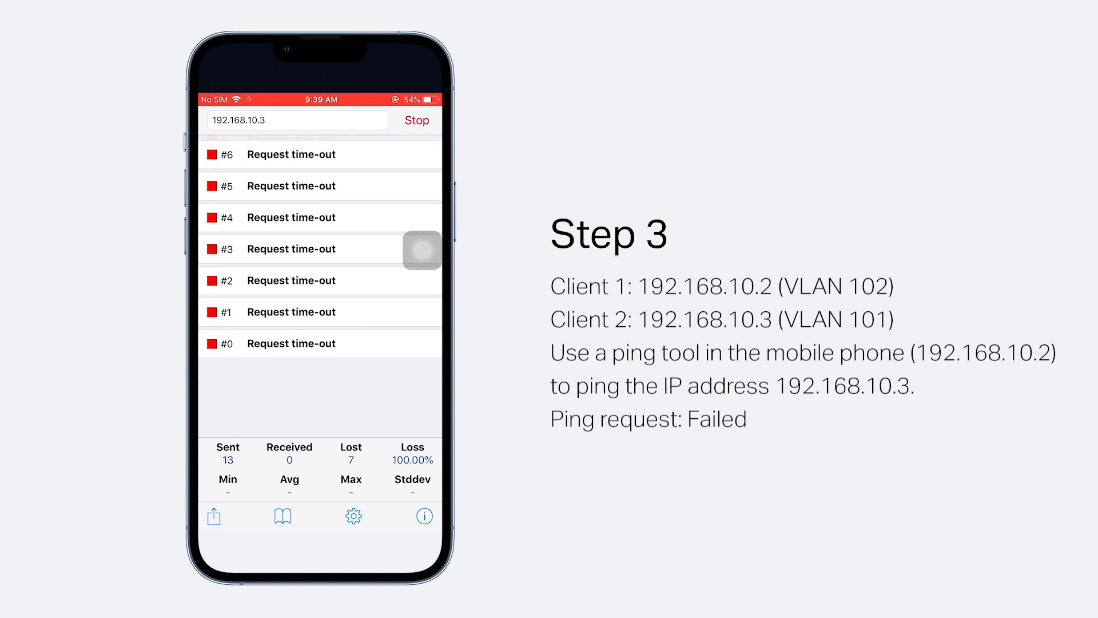
click(417, 120)
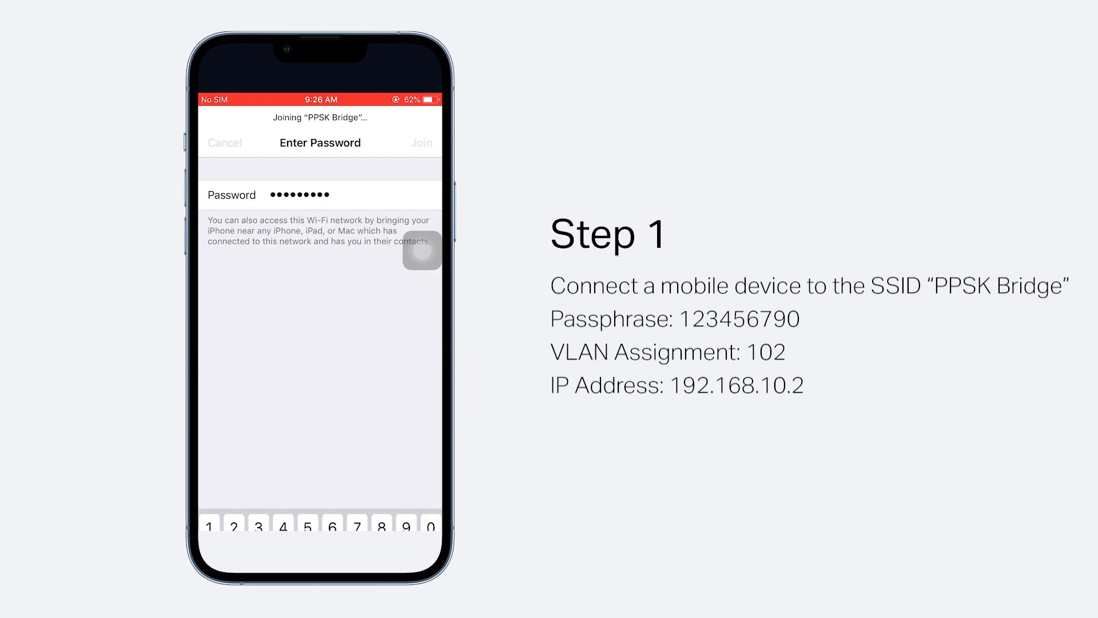
Rejoin PPSK Bridge, then ping 192.168.20.3 until all requests time out and stop it
click(421, 143)
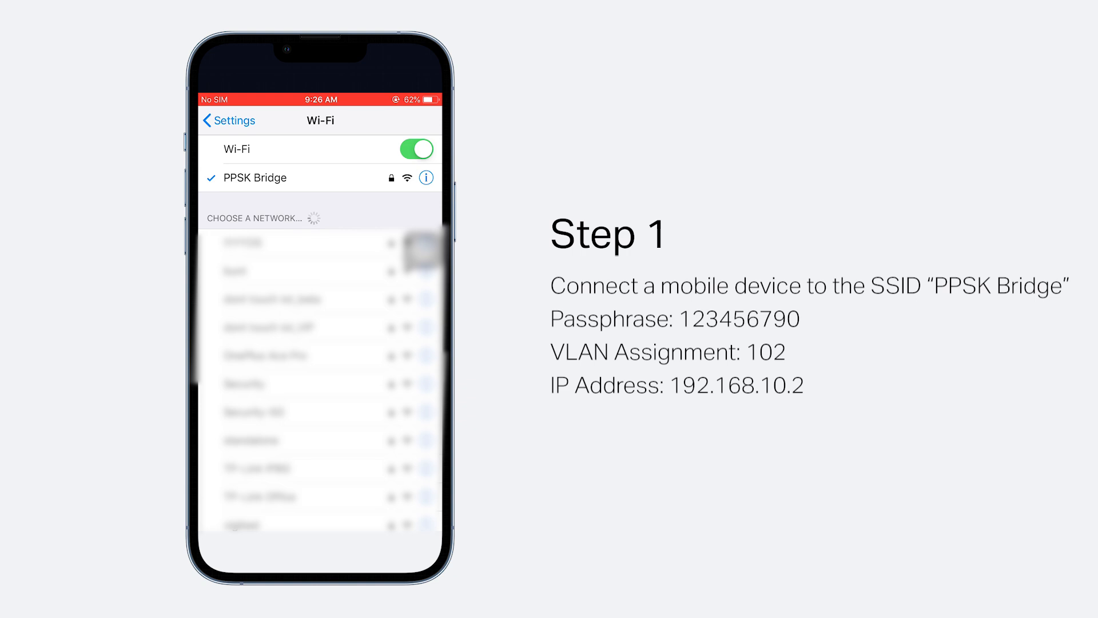
click(425, 177)
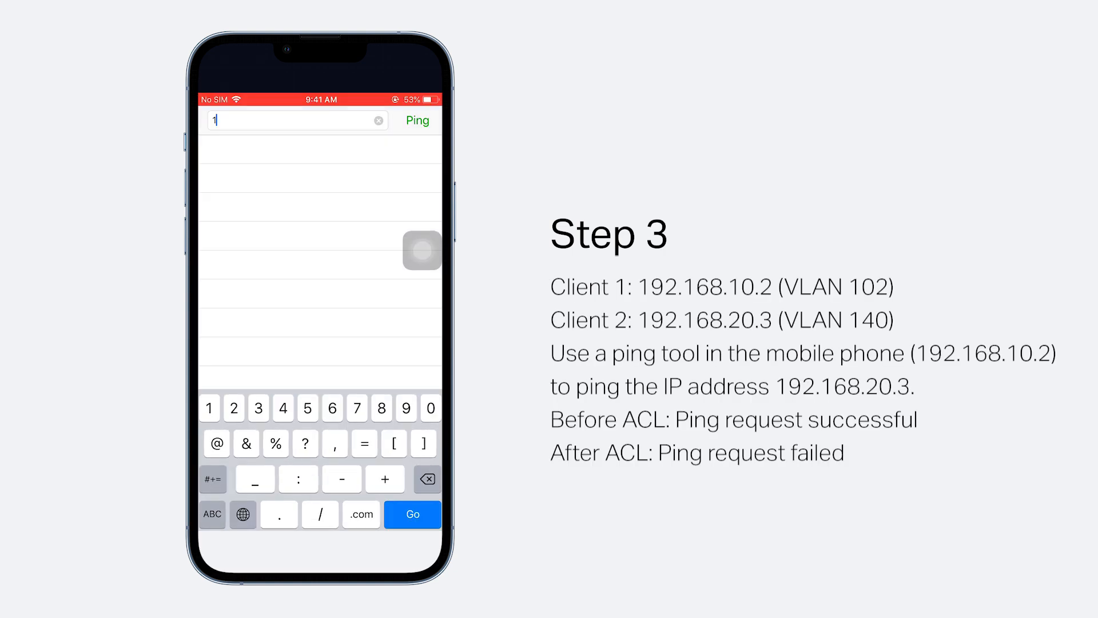
text(192.168.20.3)
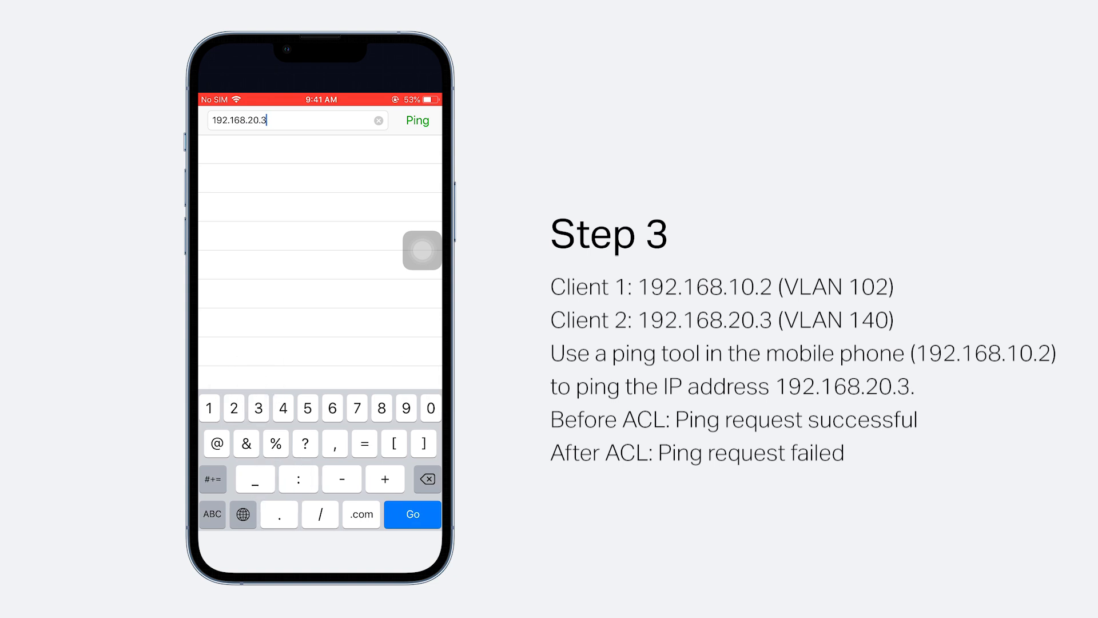
click(417, 120)
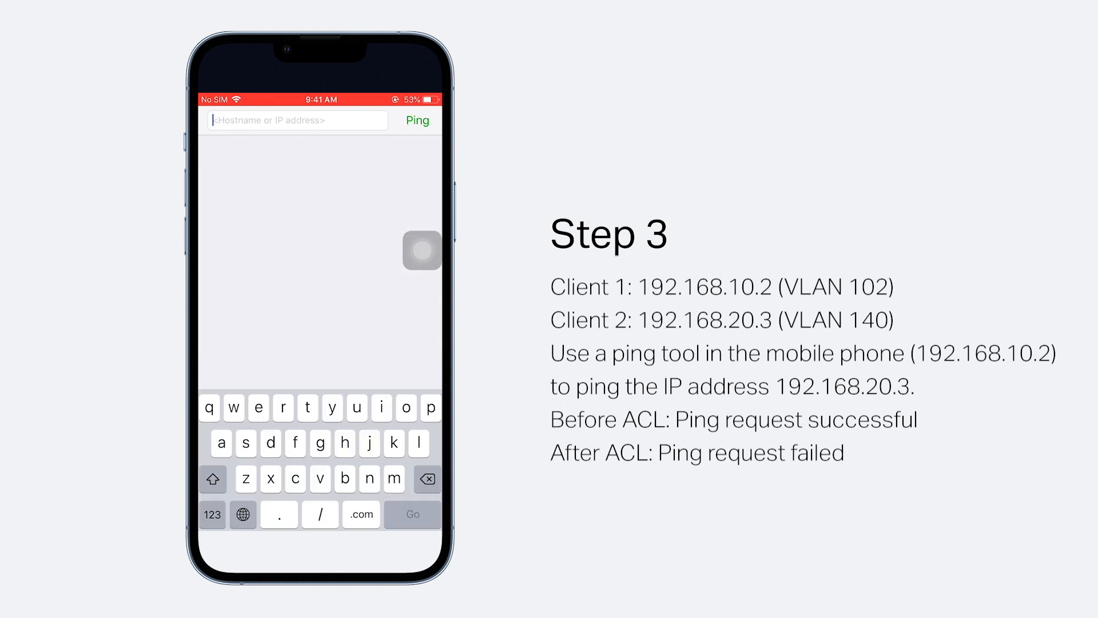
click(417, 120)
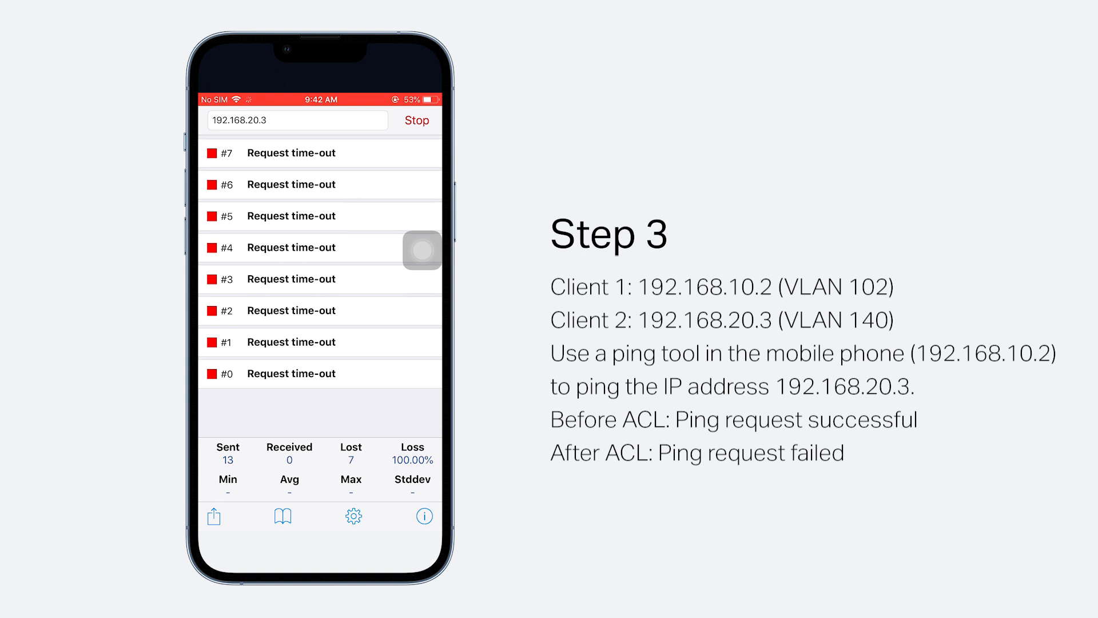
click(416, 120)
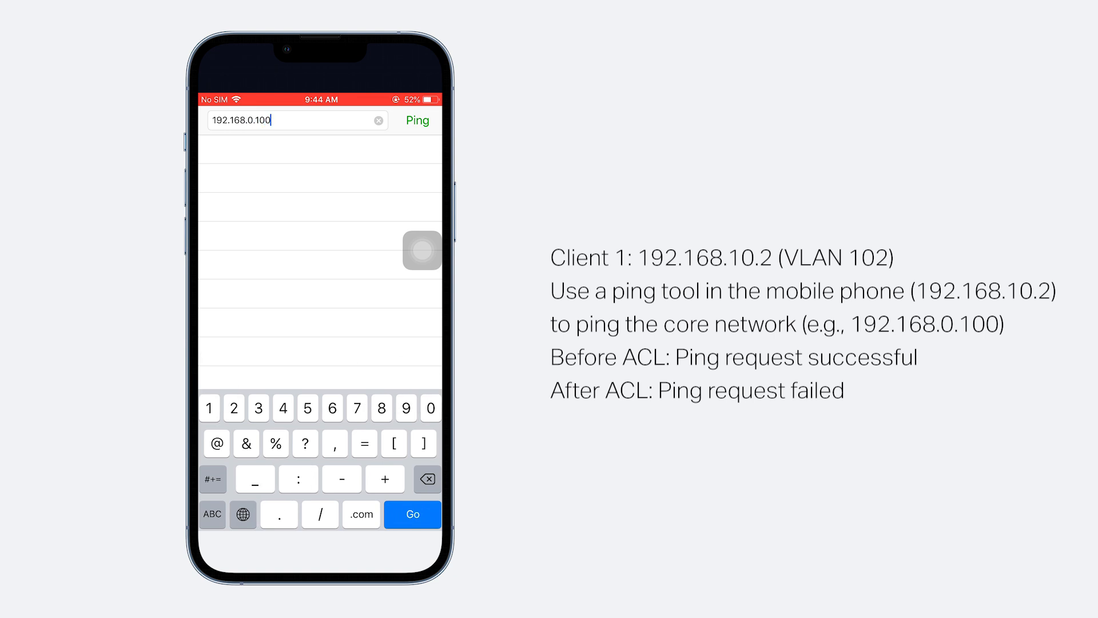
Ping the core network at 192.168.0.100 and receive replies with 0% loss
click(416, 120)
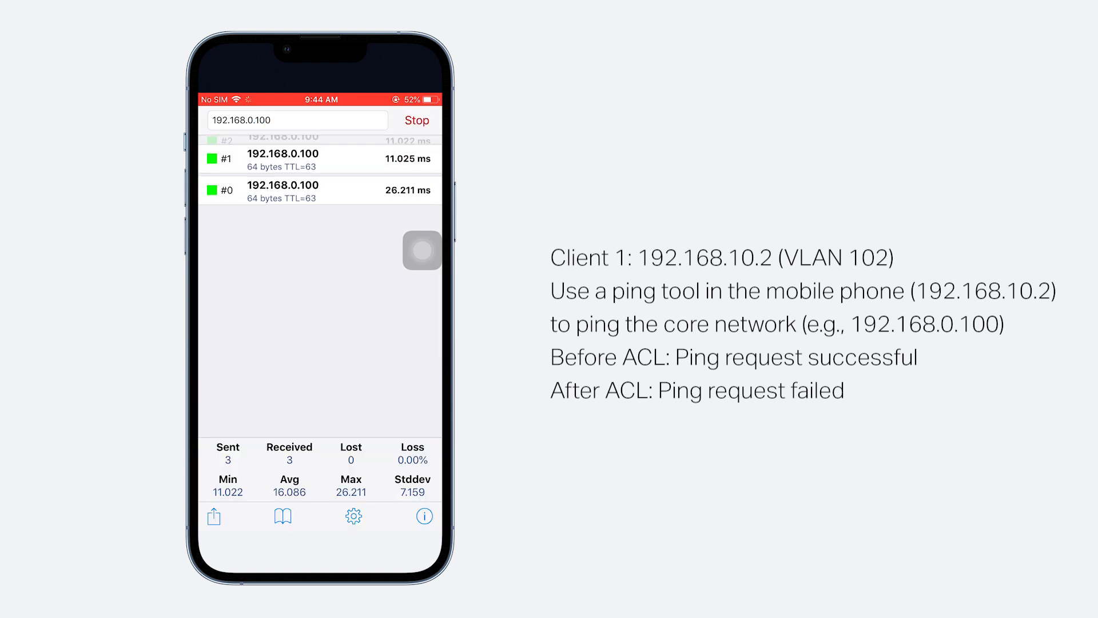